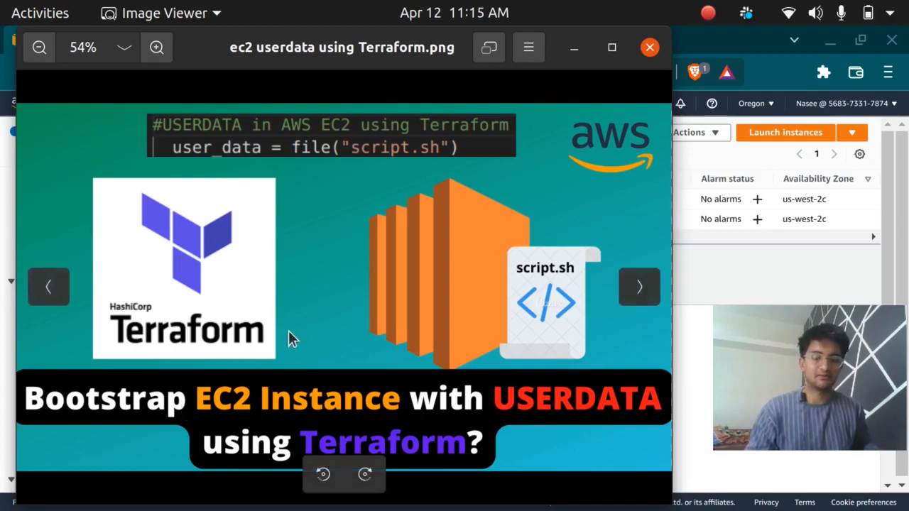
{"action": "mouse_move", "coordinate": [377, 299]}
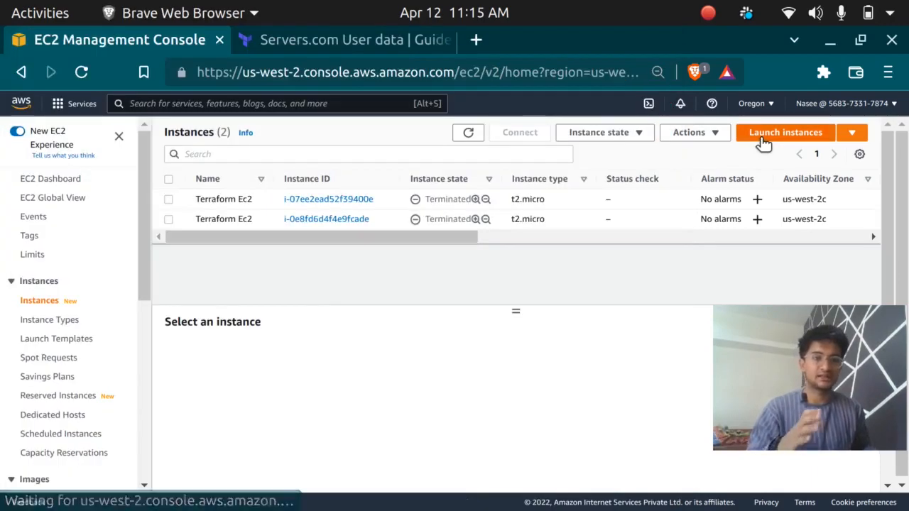
- Begin launching a new EC2 instance and reach the Advanced Details of the instance details step
{"action": "left_click", "coordinate": [785, 132]}
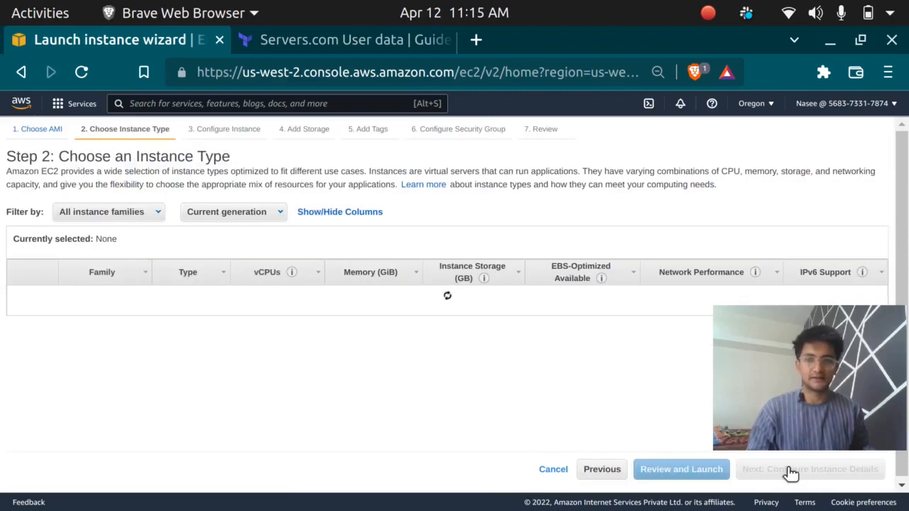
{"action": "left_click", "coordinate": [793, 469]}
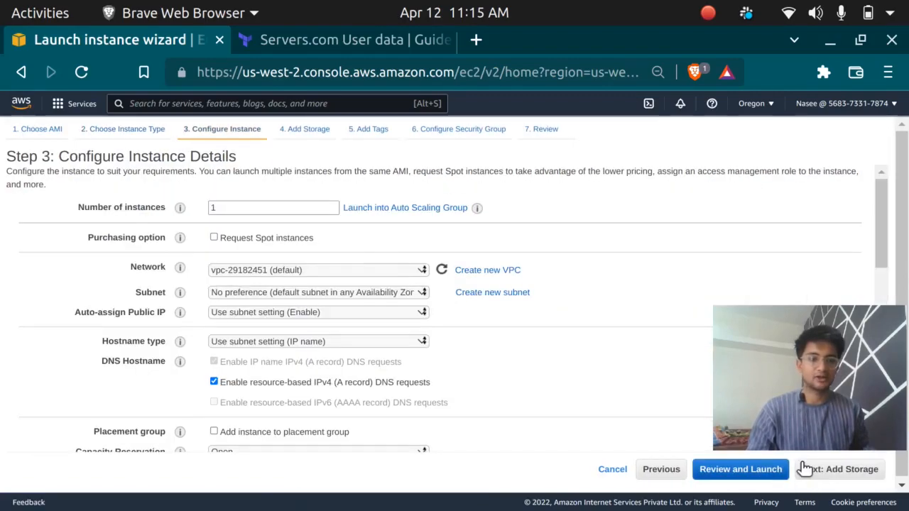
{"action": "mouse_move", "coordinate": [328, 190]}
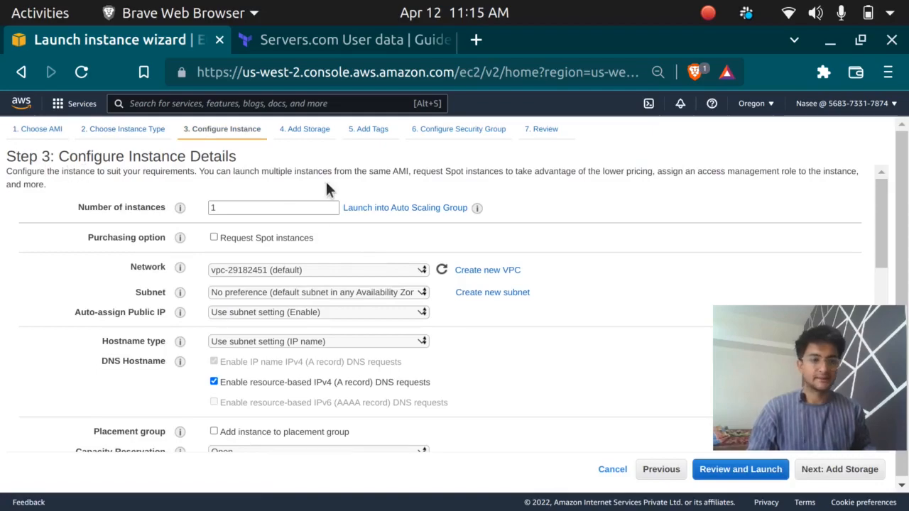
{"action": "scroll", "scroll_direction": "down", "scroll_amount": 3}
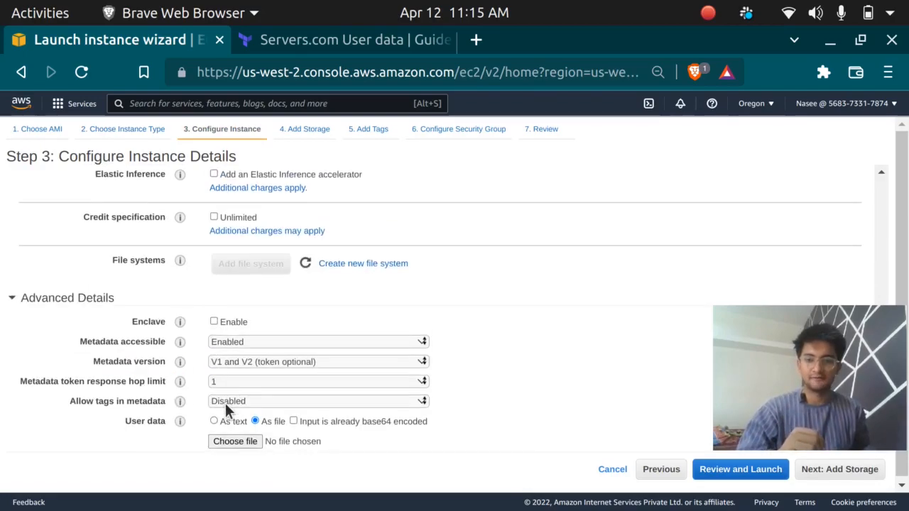
- Toggle User data between 'As text' and 'As file', leaving it as a file upload
{"action": "left_click", "coordinate": [213, 420]}
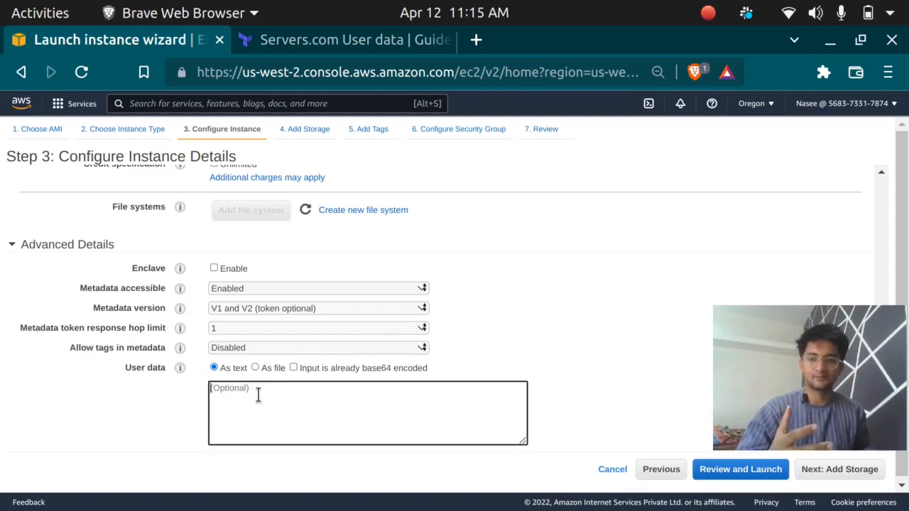
{"action": "left_click", "coordinate": [256, 368]}
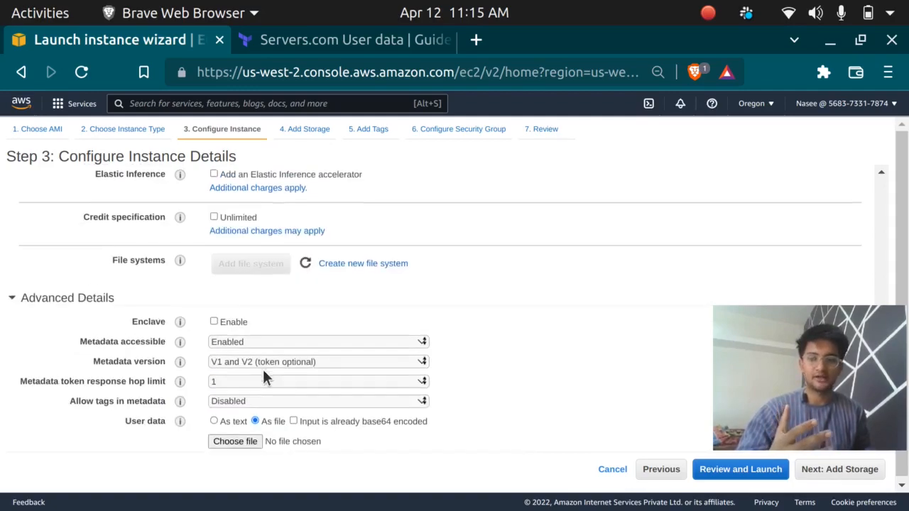
{"action": "left_click", "coordinate": [234, 441]}
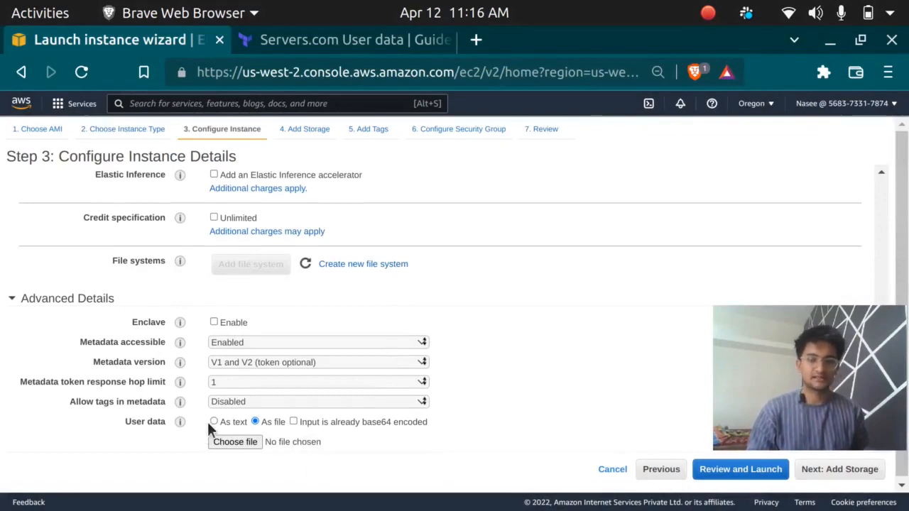
{"action": "mouse_move", "coordinate": [215, 426]}
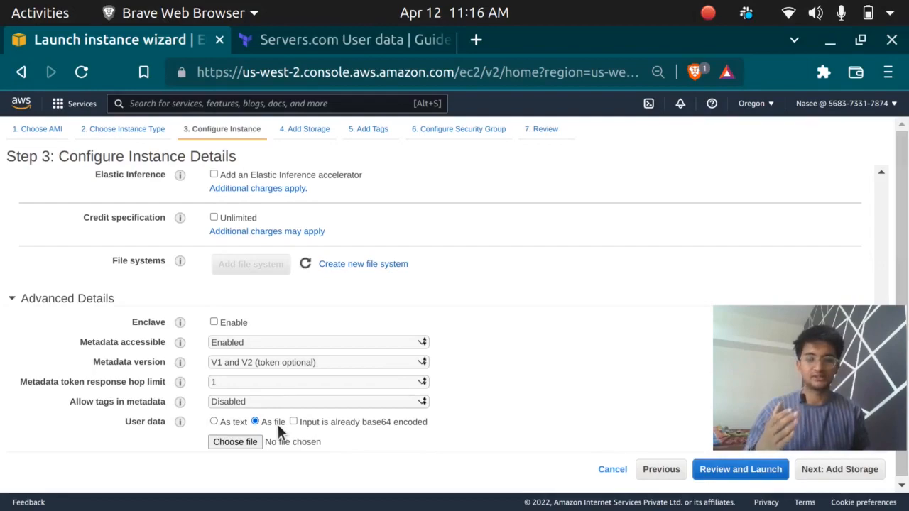
{"action": "mouse_move", "coordinate": [234, 214]}
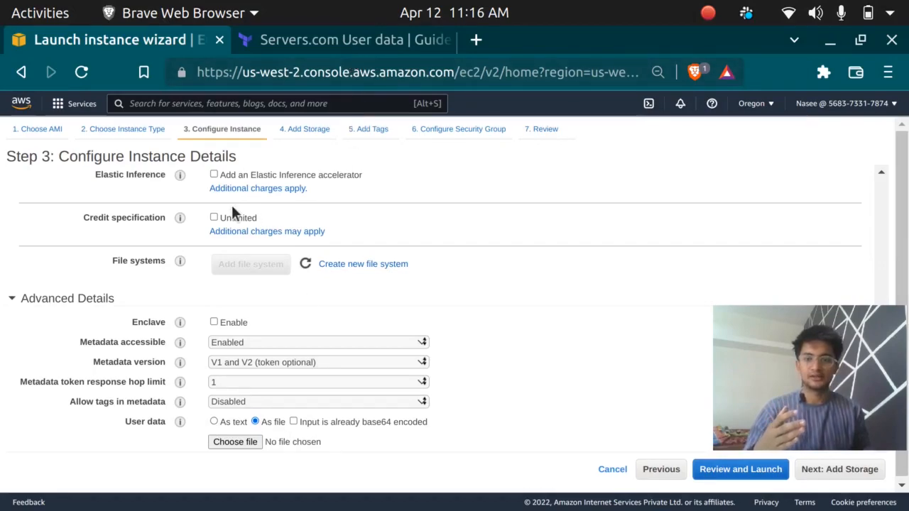
{"action": "left_click", "coordinate": [348, 40]}
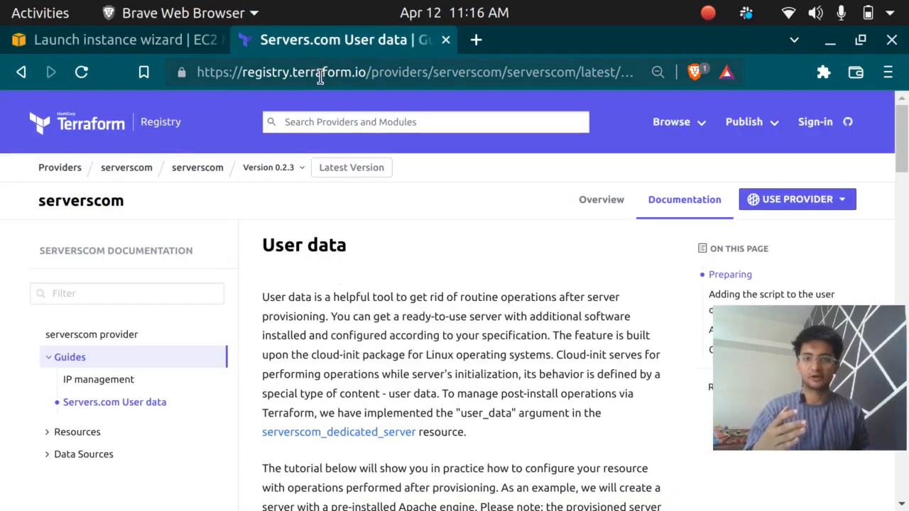
{"action": "mouse_move", "coordinate": [324, 93]}
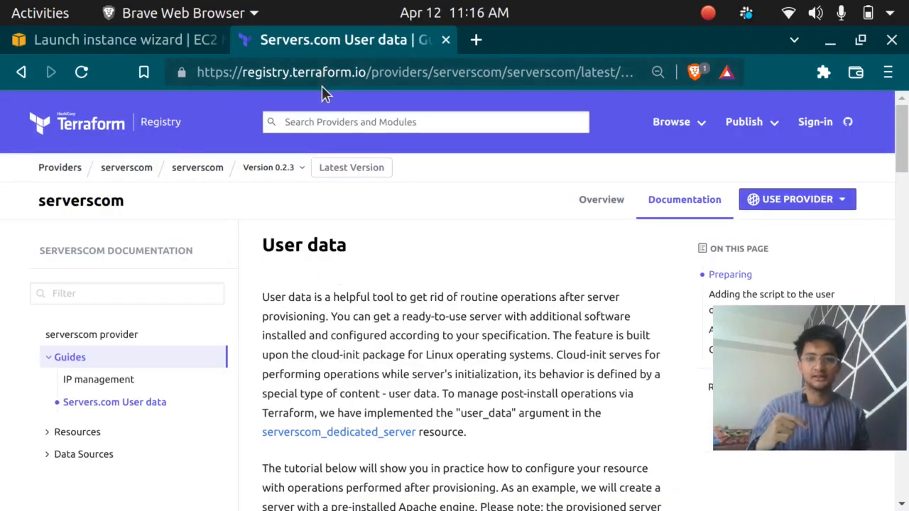
{"action": "mouse_move", "coordinate": [284, 270]}
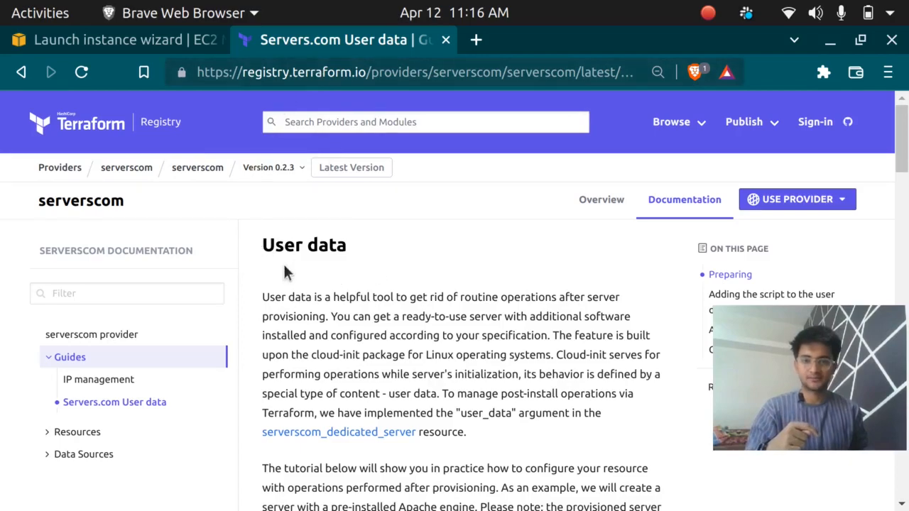
- Locate 'User data inserted in the tf file' in the Servers.com guide and select its apache2 heredoc script
{"action": "scroll", "scroll_direction": "down", "scroll_amount": 3}
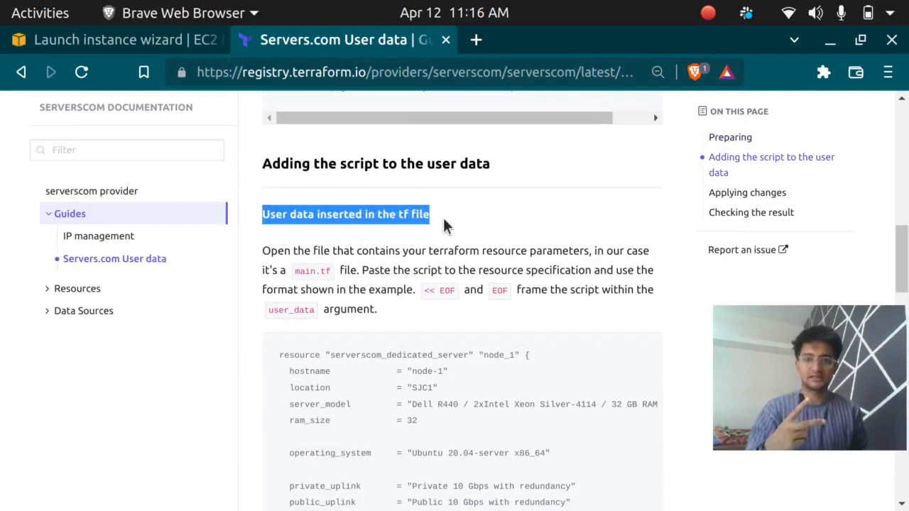
{"action": "scroll", "scroll_direction": "down", "scroll_amount": 3}
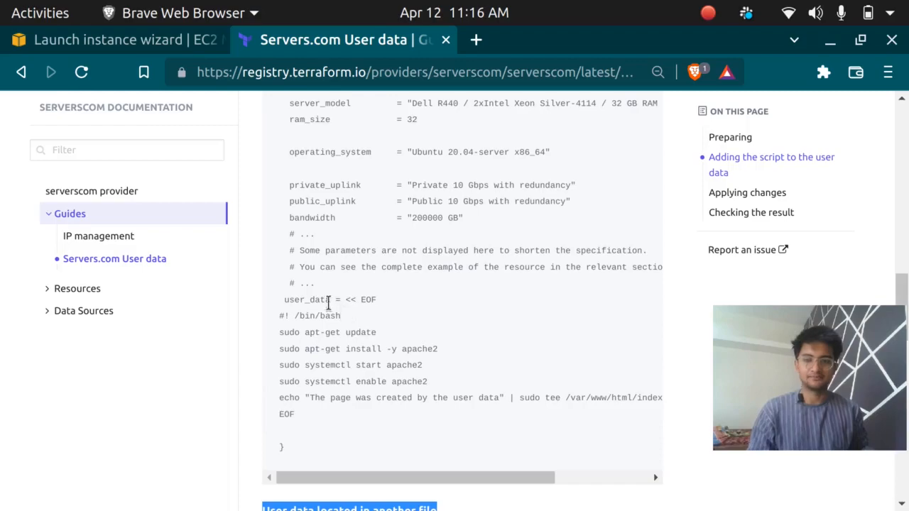
{"action": "mouse_move", "coordinate": [333, 301]}
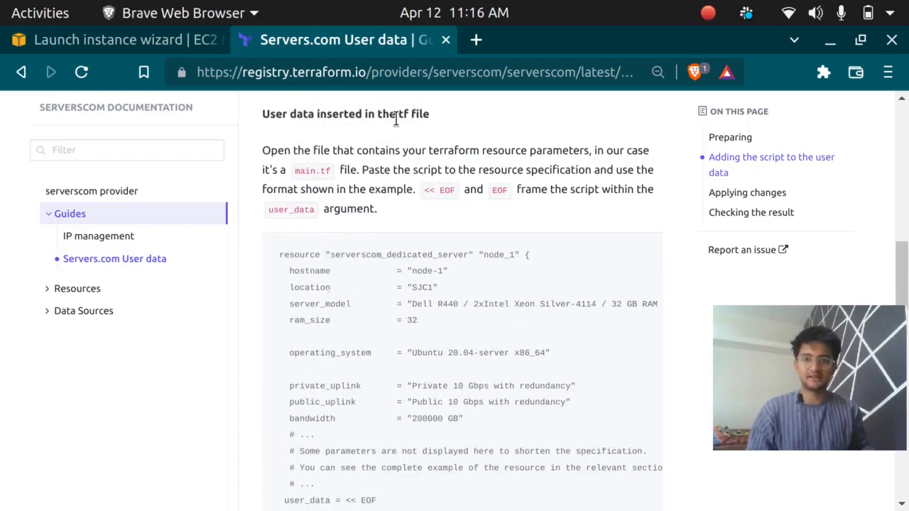
{"action": "scroll", "scroll_direction": "down", "scroll_amount": 3}
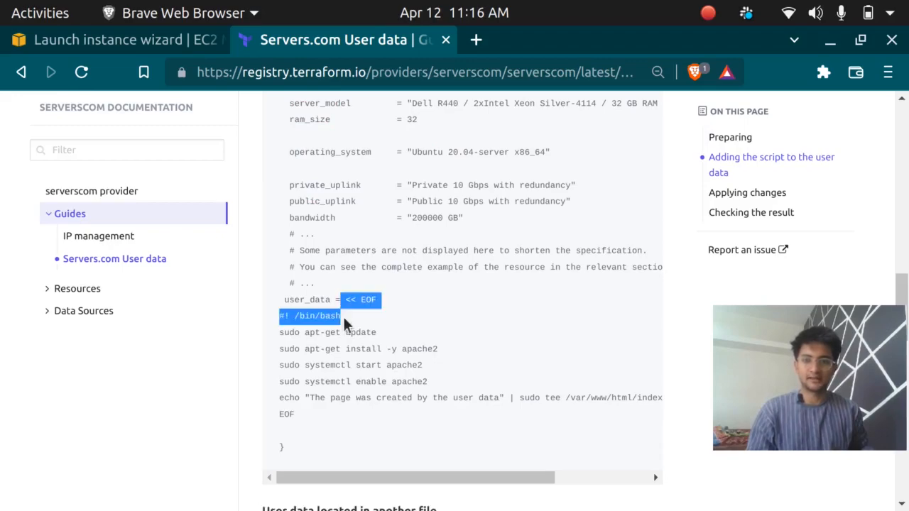
{"action": "left_click_drag", "start_coordinate": [341, 316], "coordinate": [297, 415]}
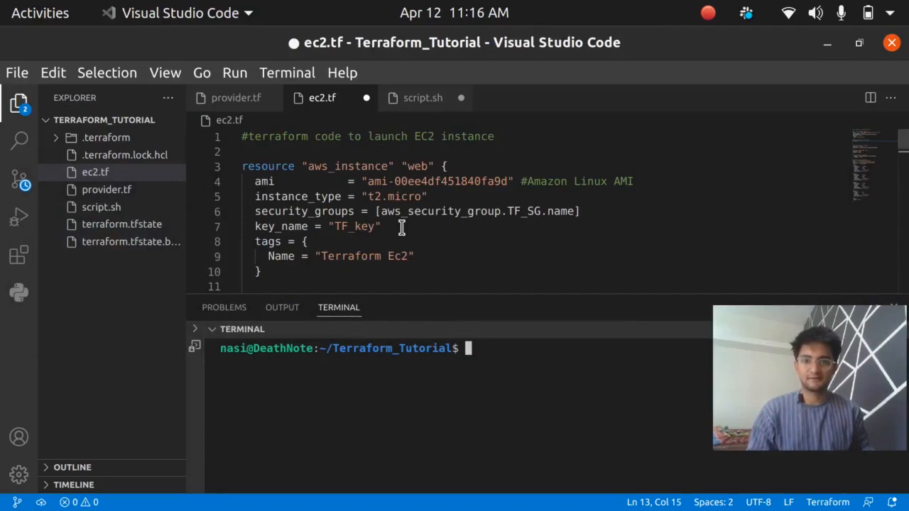
{"action": "scroll", "scroll_direction": "down", "scroll_amount": 3}
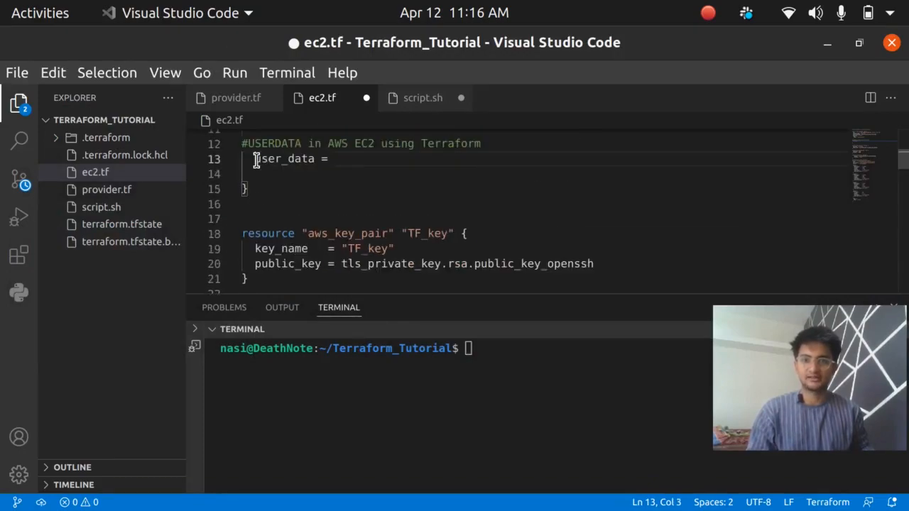
{"action": "double_click", "coordinate": [283, 159]}
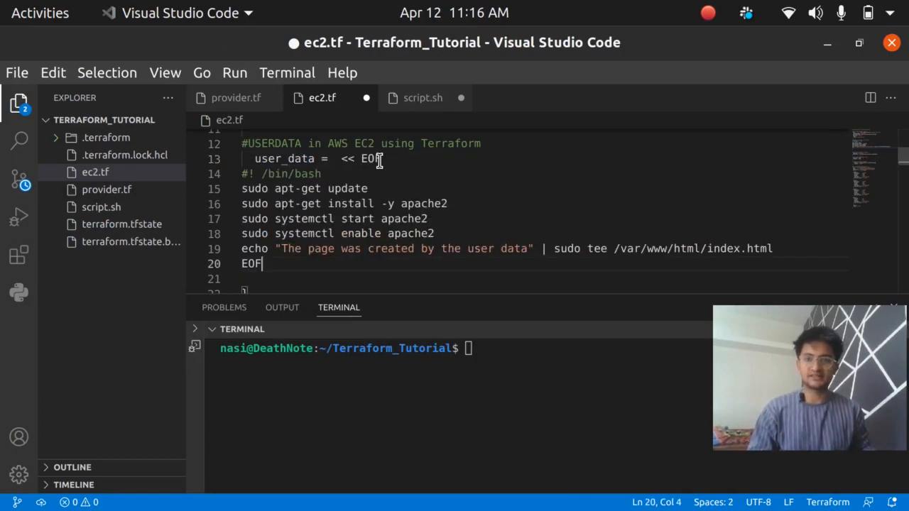
{"action": "scroll", "scroll_direction": "down", "scroll_amount": 3}
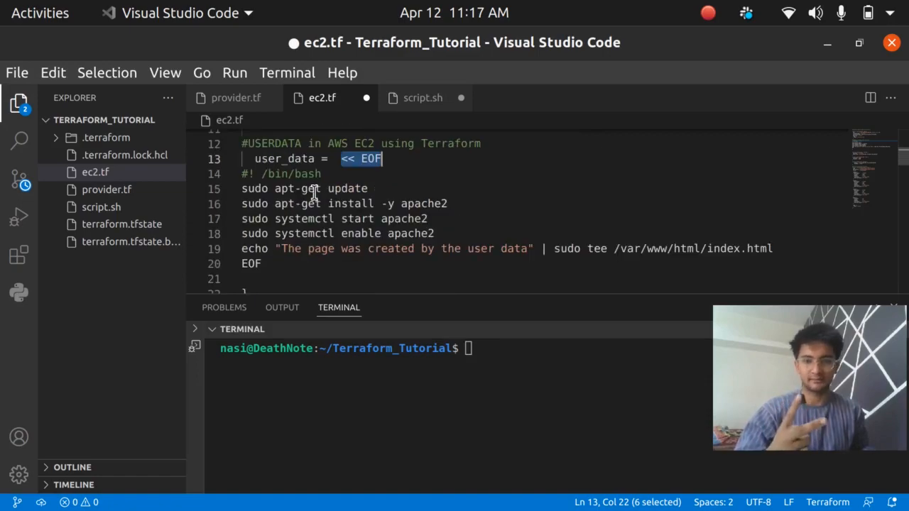
{"action": "key", "text": "Alt+Tab"}
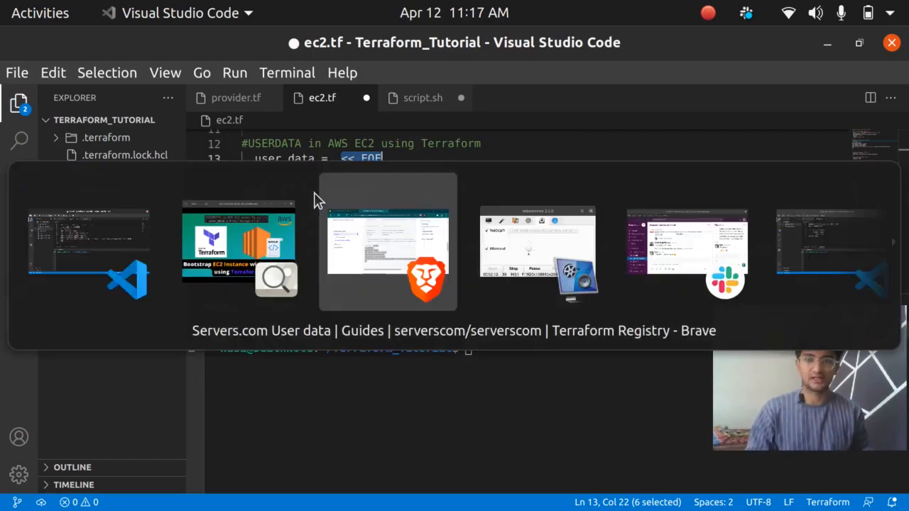
{"action": "left_click", "coordinate": [389, 241]}
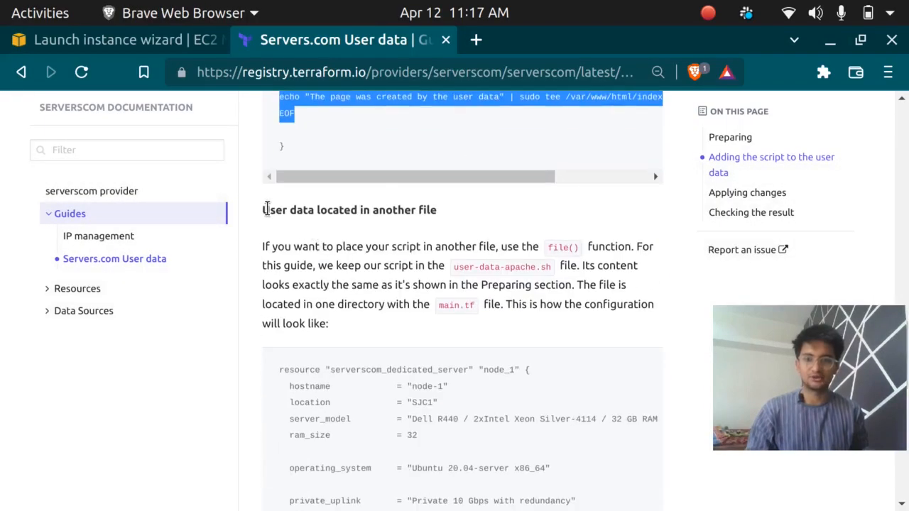
{"action": "scroll", "scroll_direction": "down", "scroll_amount": 3}
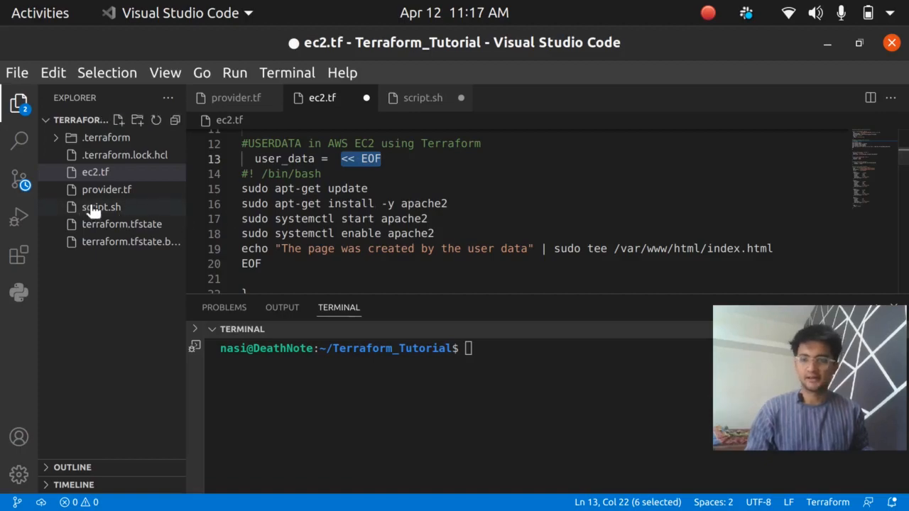
{"action": "key", "text": "Delete"}
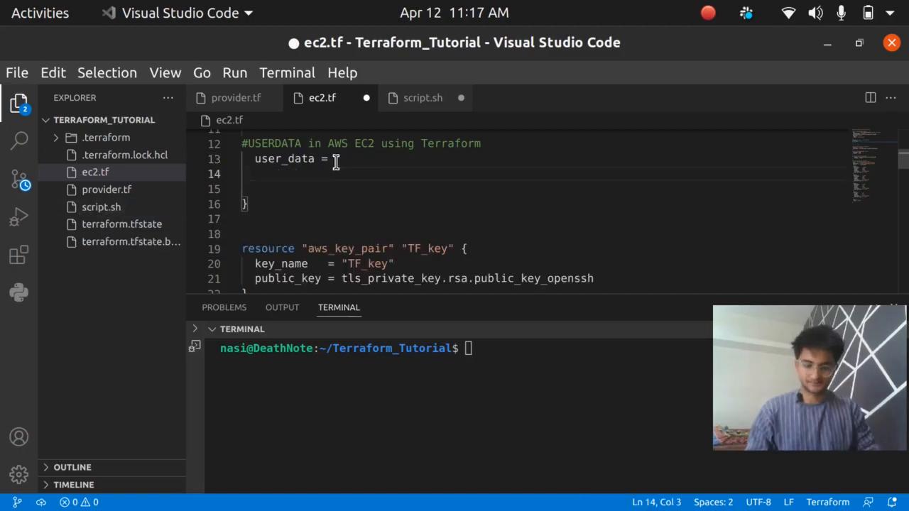
- Start the user_data heredoc with '<< EOF' in ec2.tf for the apache2 install script
{"action": "type", "text": "<< EOF"}
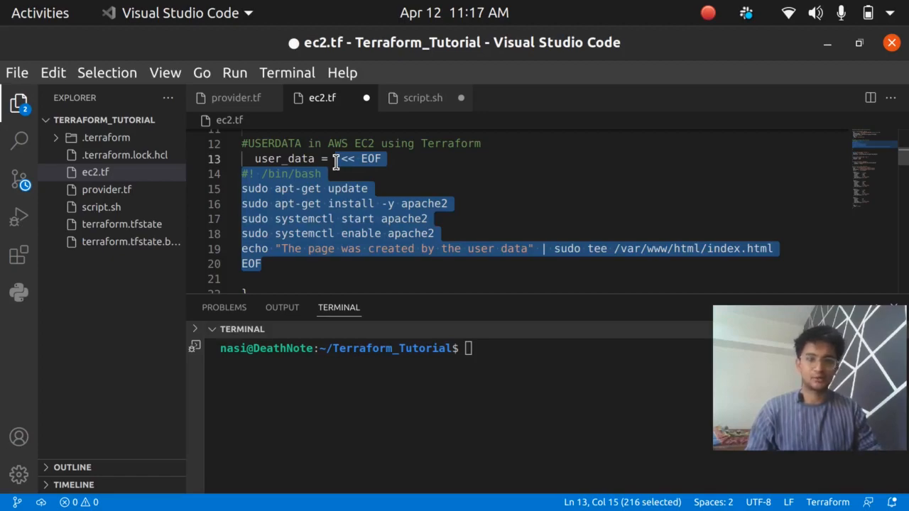
{"action": "key", "text": "Delete"}
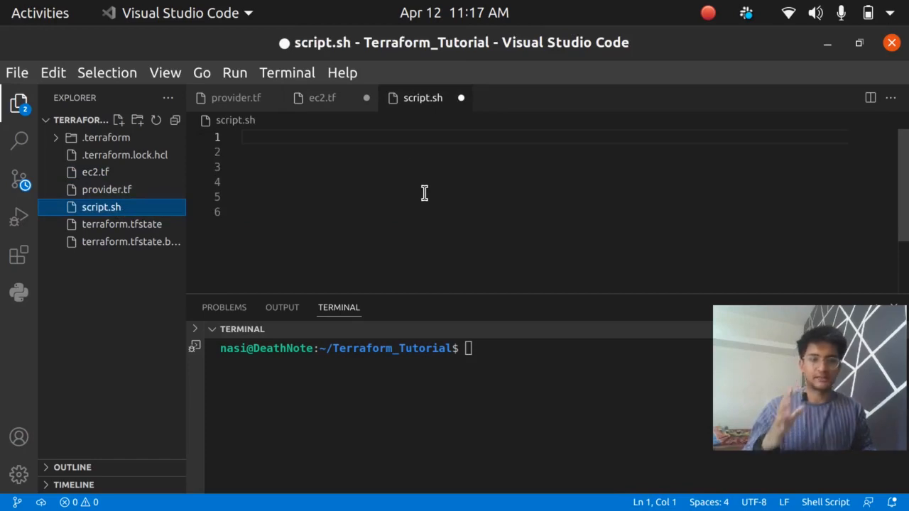
- Begin script.sh with '#!/bin/bash' and 'yum update -y', noting the Amazon Linux AMI comment in ec2.tf
{"action": "type", "text": "#!/bin/bash"}
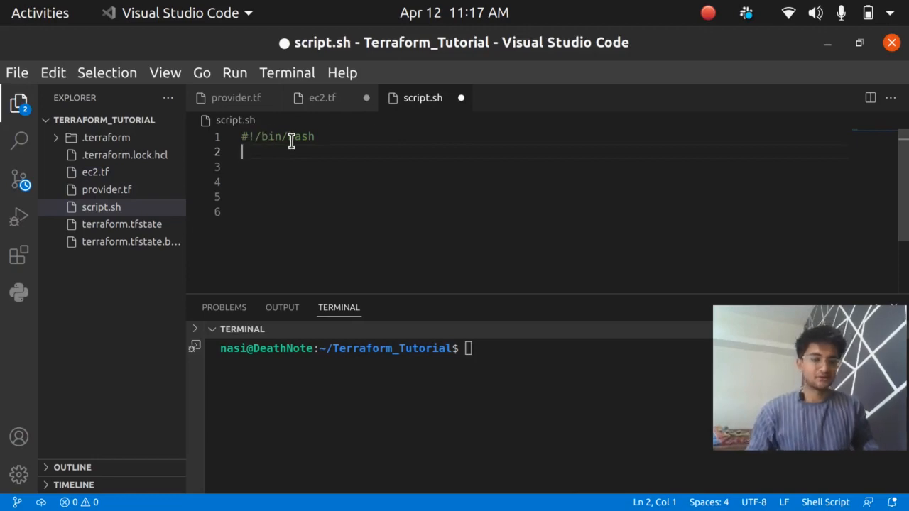
{"action": "type", "text": "yum update -y"}
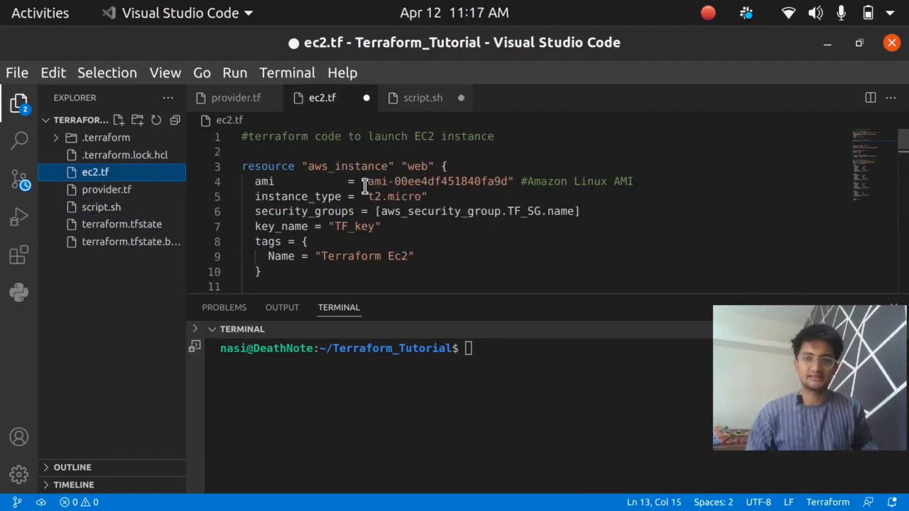
{"action": "left_click_drag", "start_coordinate": [522, 182], "coordinate": [638, 182]}
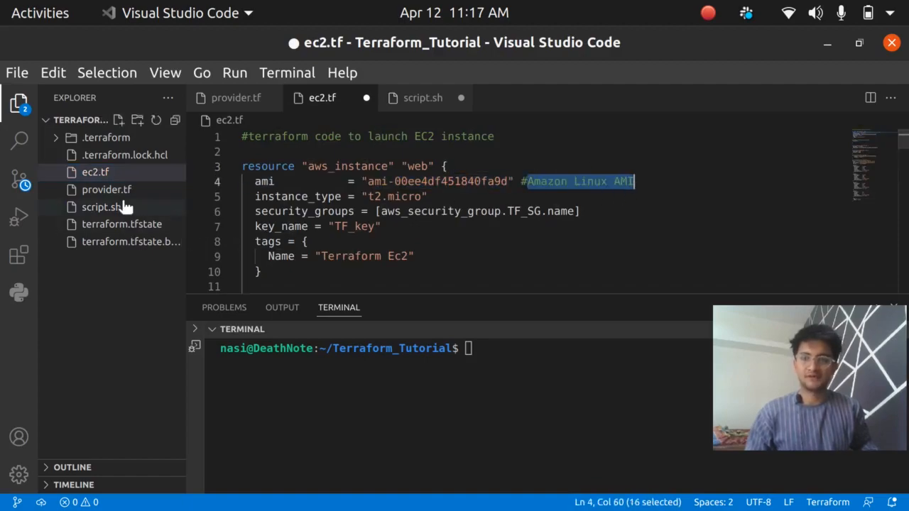
{"action": "left_click", "coordinate": [102, 208]}
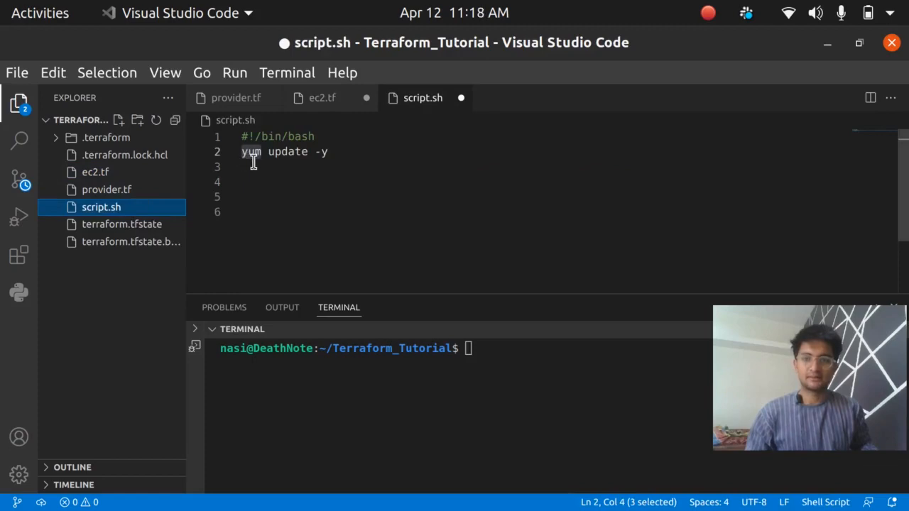
- Finish script.sh with the httpd install, systemctl start/enable lines and the Hello CloudChamp index.html echo
{"action": "left_click", "coordinate": [253, 151]}
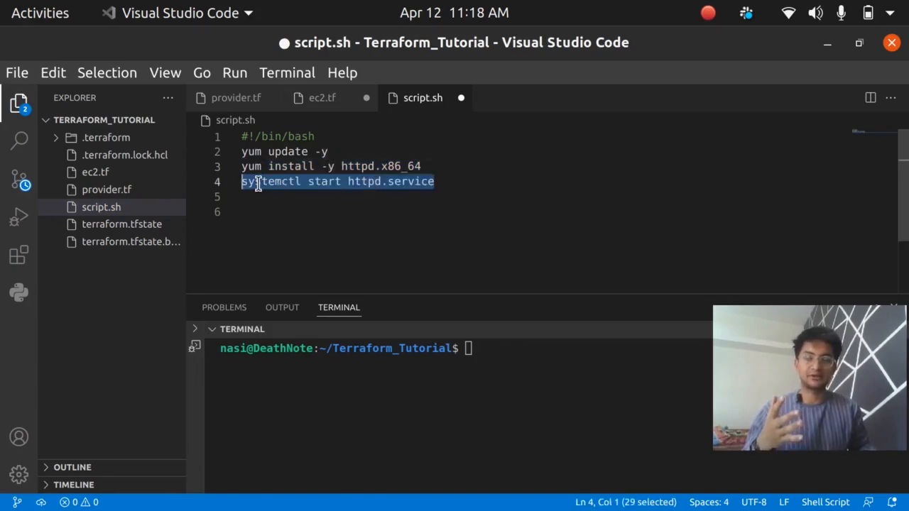
{"action": "mouse_move", "coordinate": [321, 190]}
{"action": "type", "text": "systemctl enable httpd.service"}
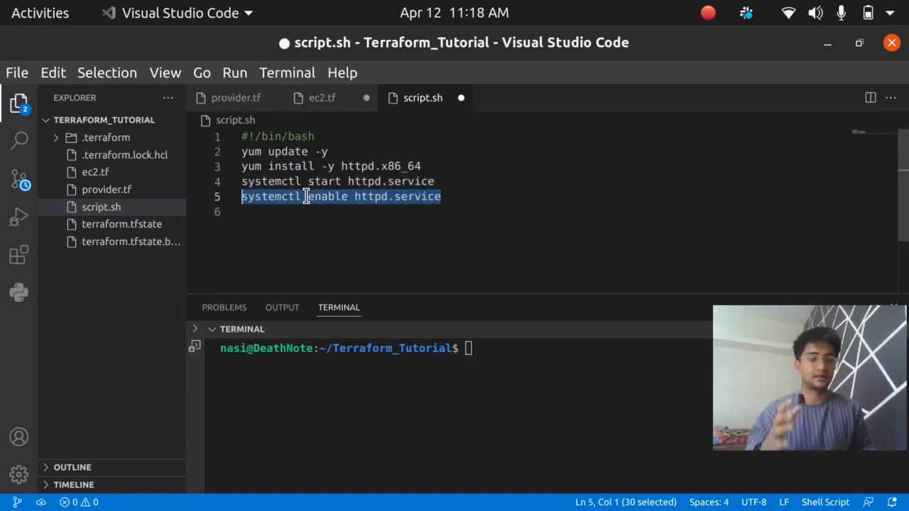
{"action": "left_click", "coordinate": [310, 196]}
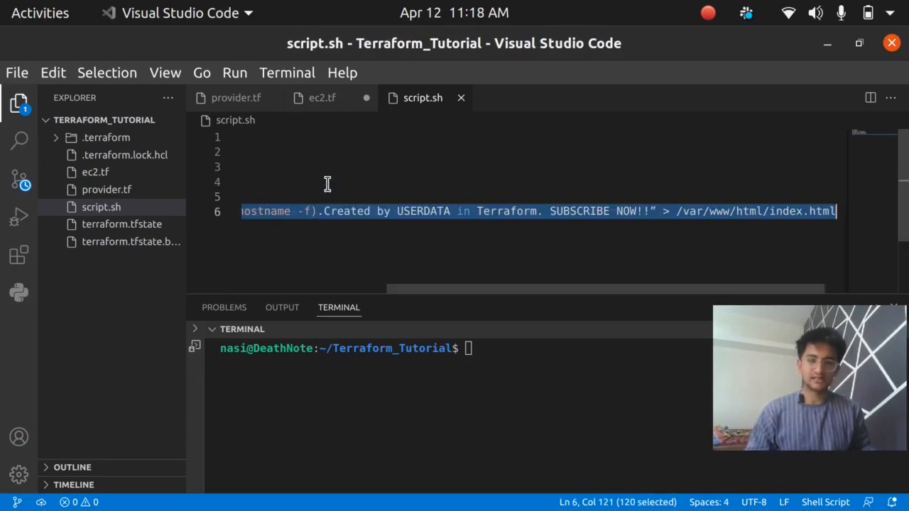
{"action": "scroll", "scroll_direction": "left", "scroll_amount": 3}
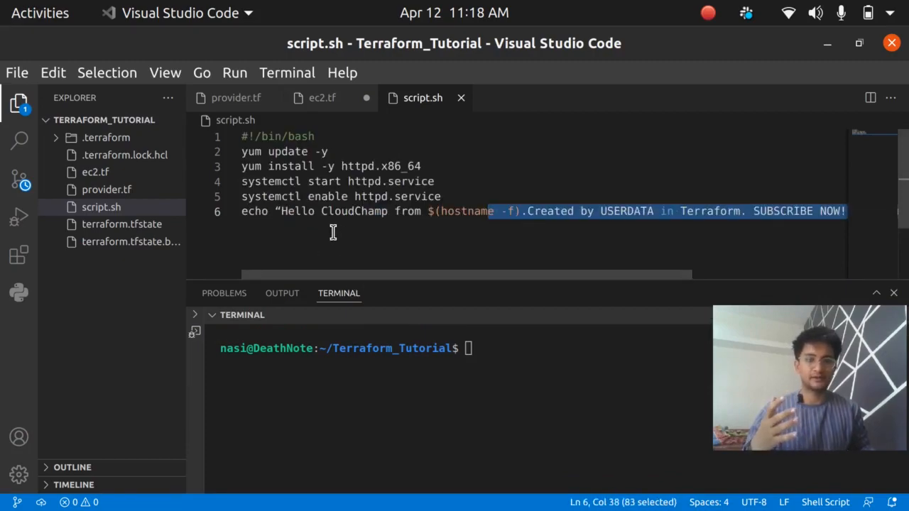
{"action": "mouse_move", "coordinate": [164, 240]}
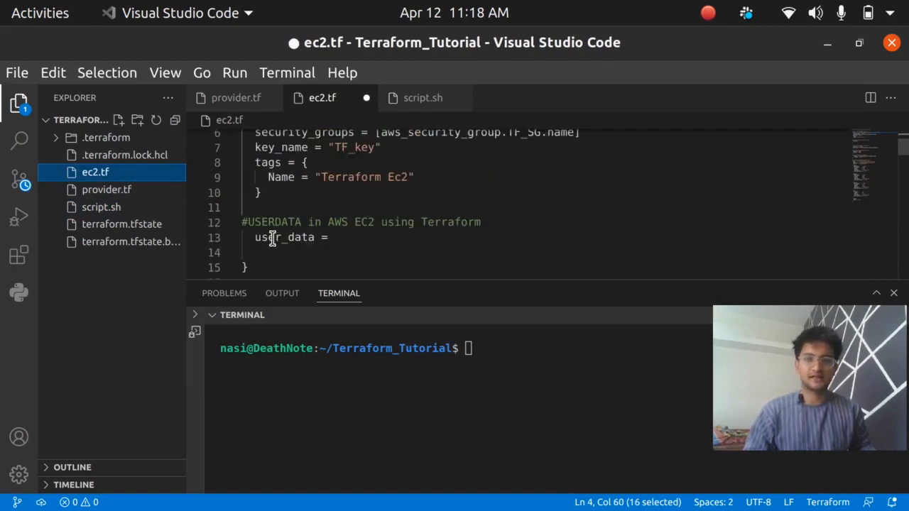
- Set user_data = file("script.sh") in ec2.tf and verify script.sh's contents
{"action": "type", "text": "f"}
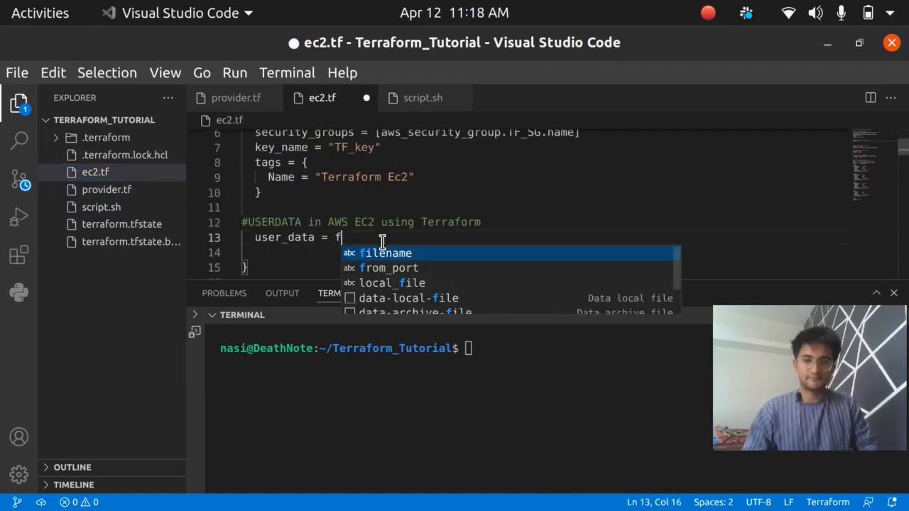
{"action": "type", "text": "ile(\"scr"}
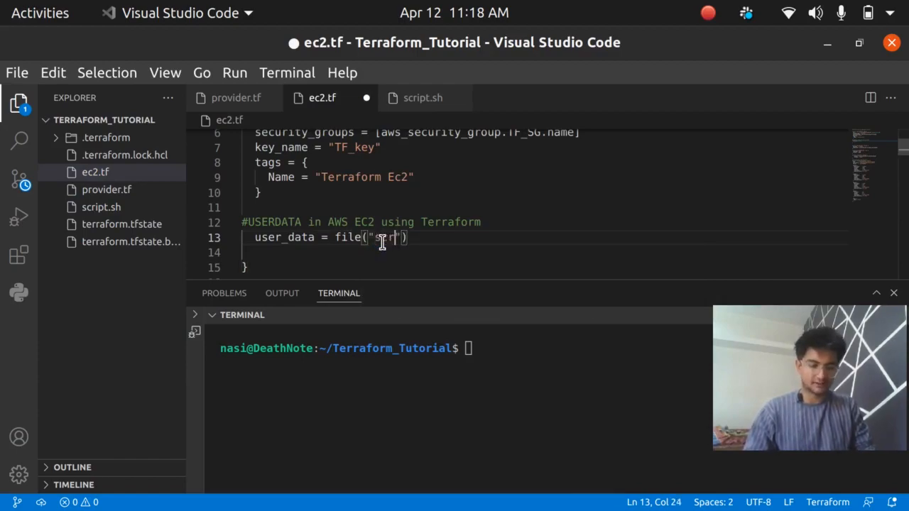
{"action": "type", "text": "script"}
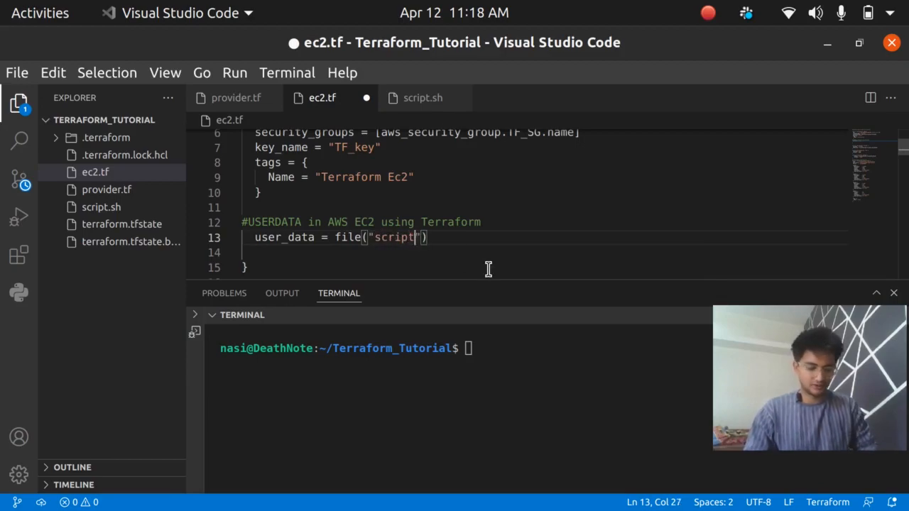
{"action": "type", "text": ".sh"}
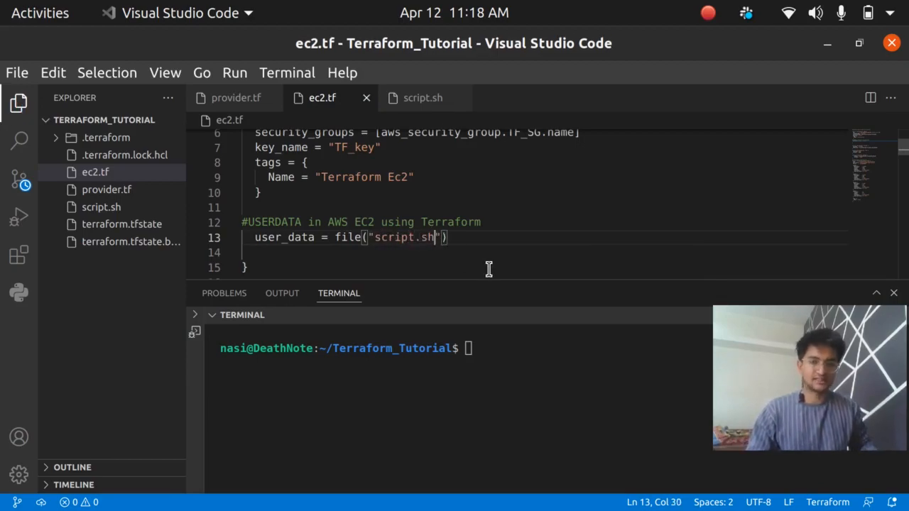
{"action": "left_click", "coordinate": [421, 97]}
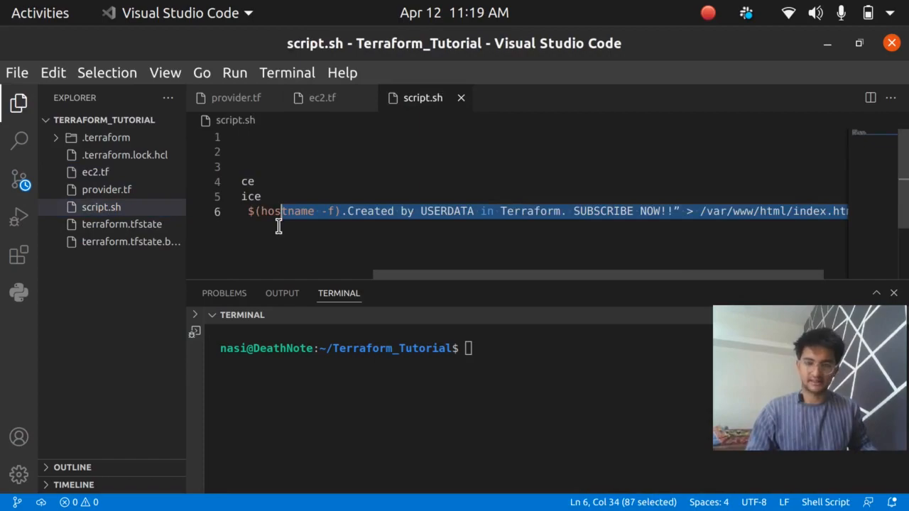
{"action": "left_click", "coordinate": [322, 97]}
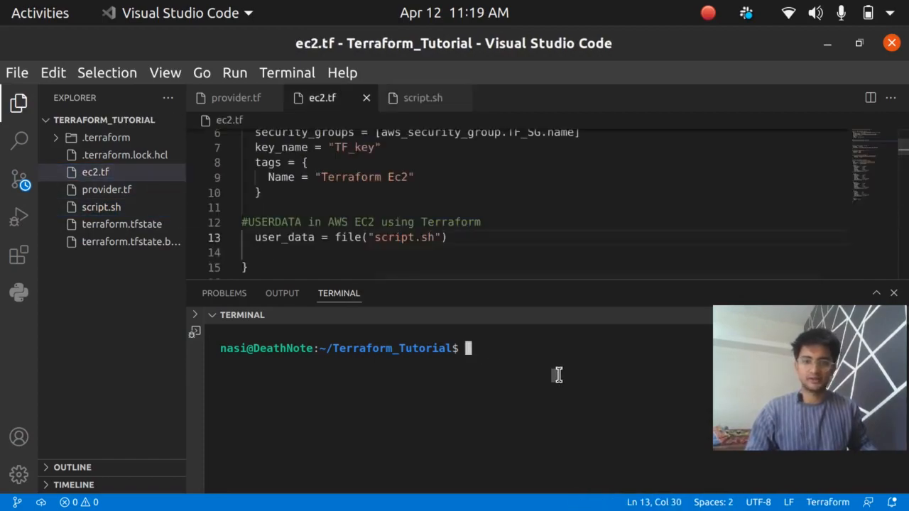
{"action": "type", "text": "terraf"}
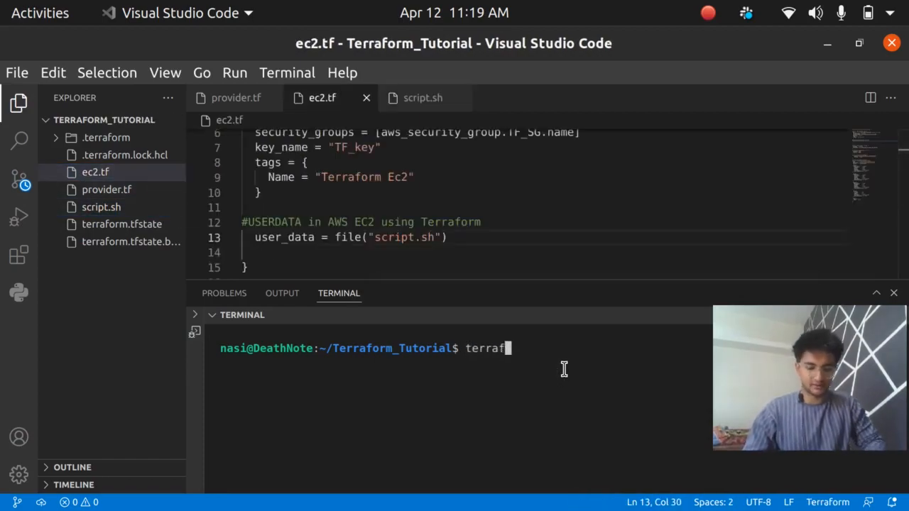
- Run 'terraform plan' and review the output down to the user_data field and the 5-to-add summary
{"action": "type", "text": "orm plan"}
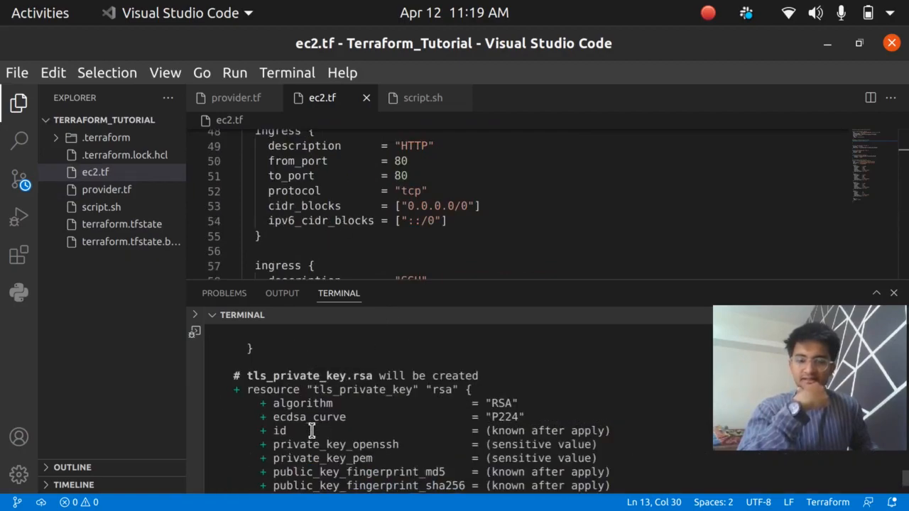
{"action": "scroll", "scroll_direction": "down", "scroll_amount": 3}
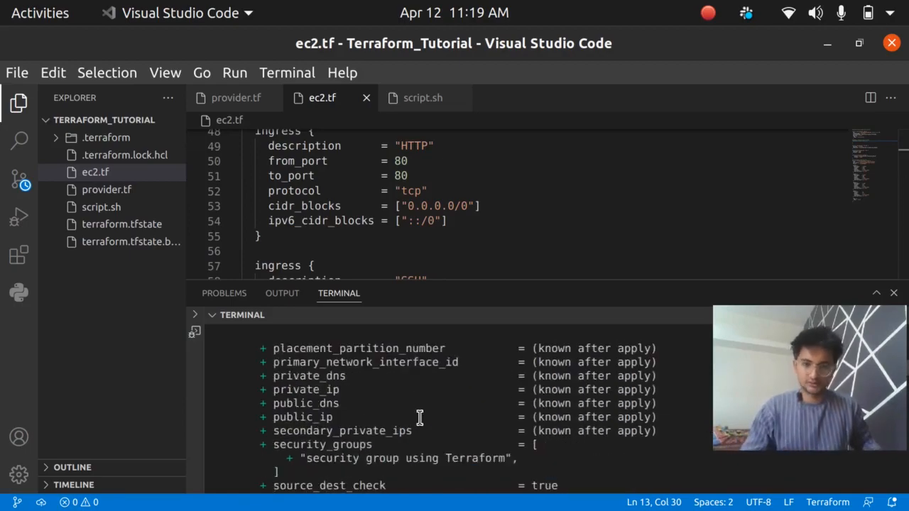
{"action": "scroll", "scroll_direction": "down", "scroll_amount": 3}
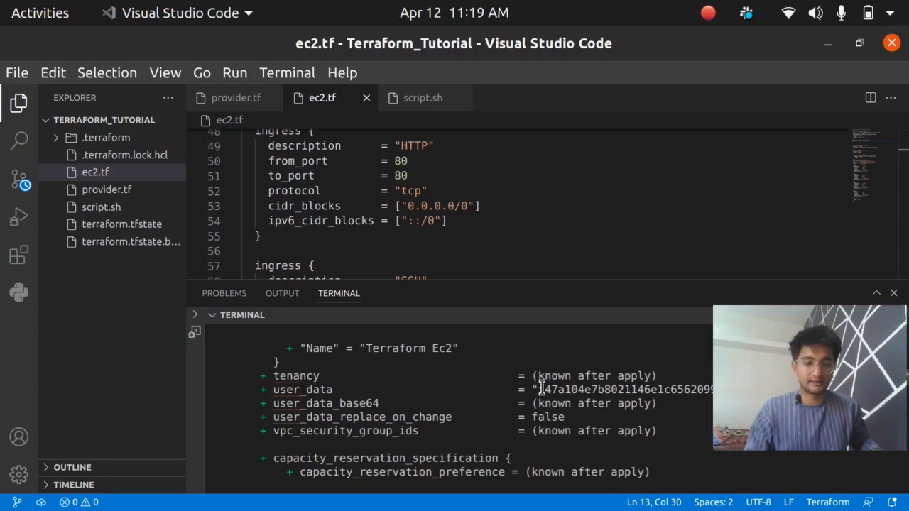
{"action": "mouse_move", "coordinate": [563, 405]}
{"action": "type", "text": "terraform"}
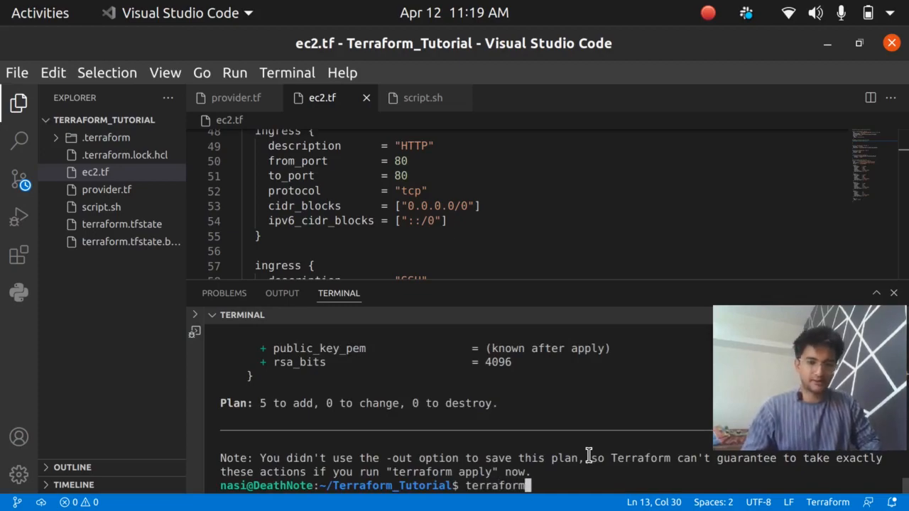
- Run 'terraform apply -auto-approve' in the integrated terminal
{"action": "type", "text": "apply"}
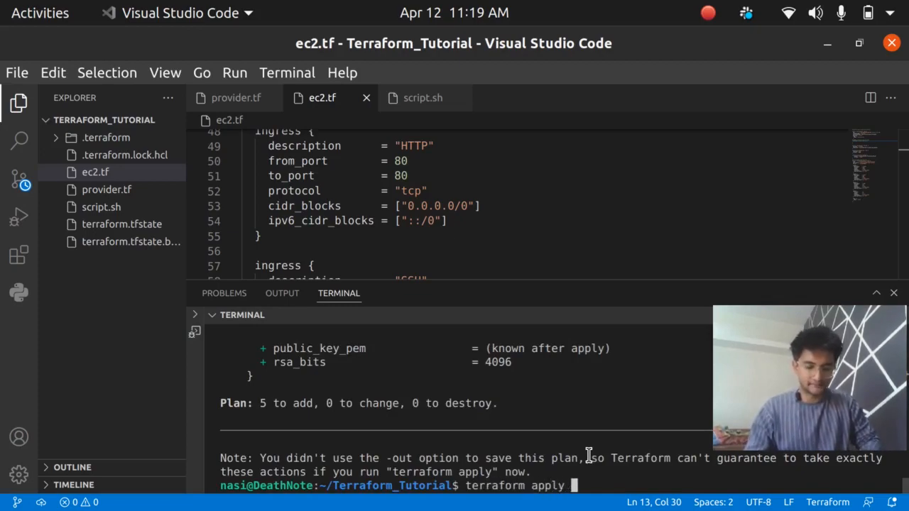
{"action": "type", "text": "-auto"}
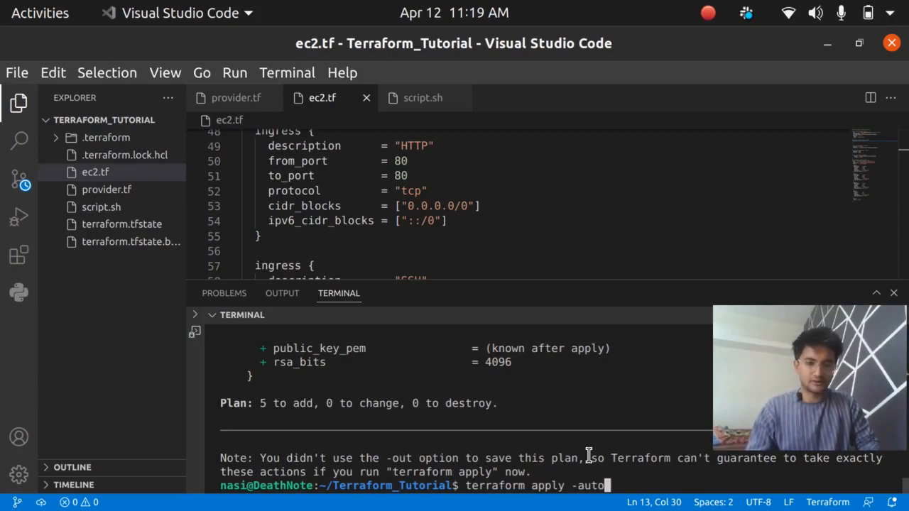
{"action": "type", "text": "-approve"}
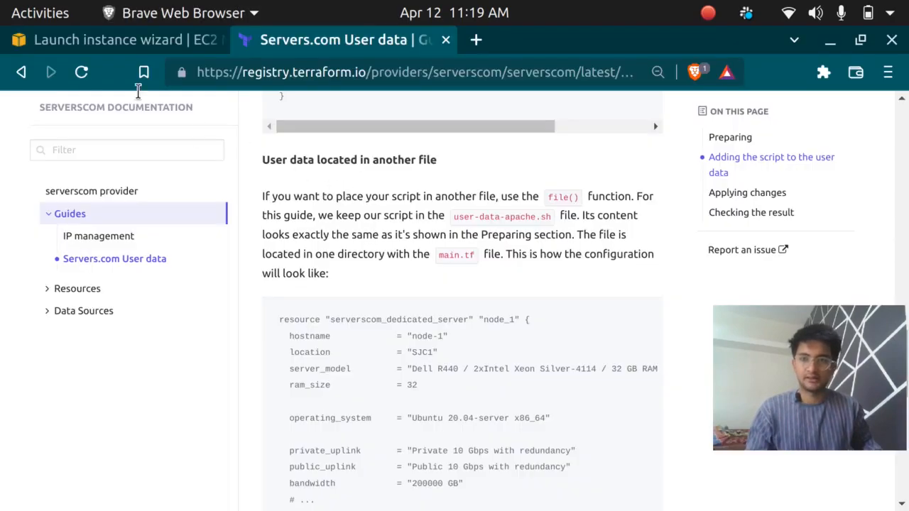
- Glance at the EC2 launch wizard in Brave, then return to VS Code to watch the apply create the key pair and security group
{"action": "left_click", "coordinate": [107, 39]}
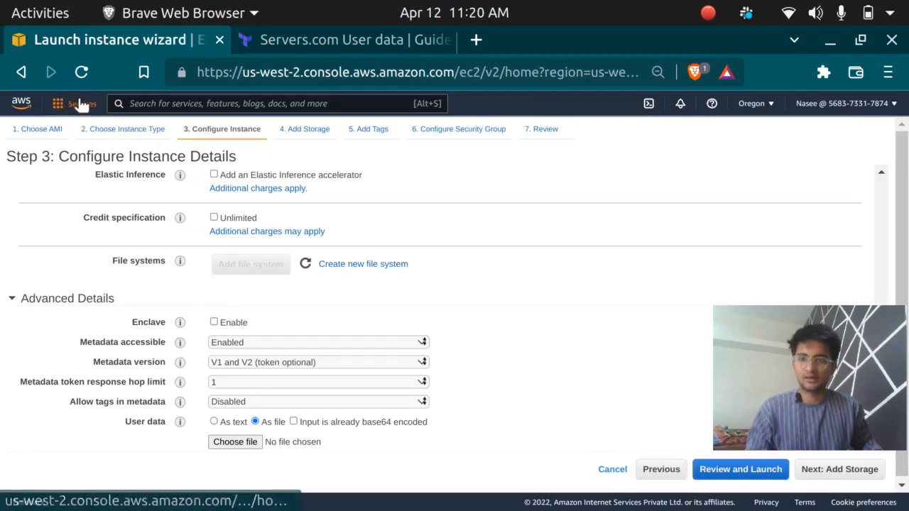
{"action": "left_click", "coordinate": [82, 103]}
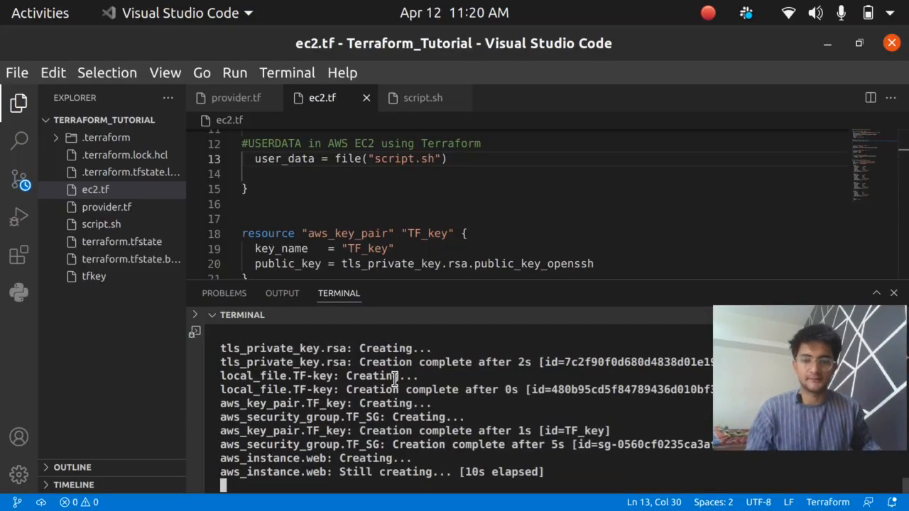
{"action": "mouse_move", "coordinate": [324, 375]}
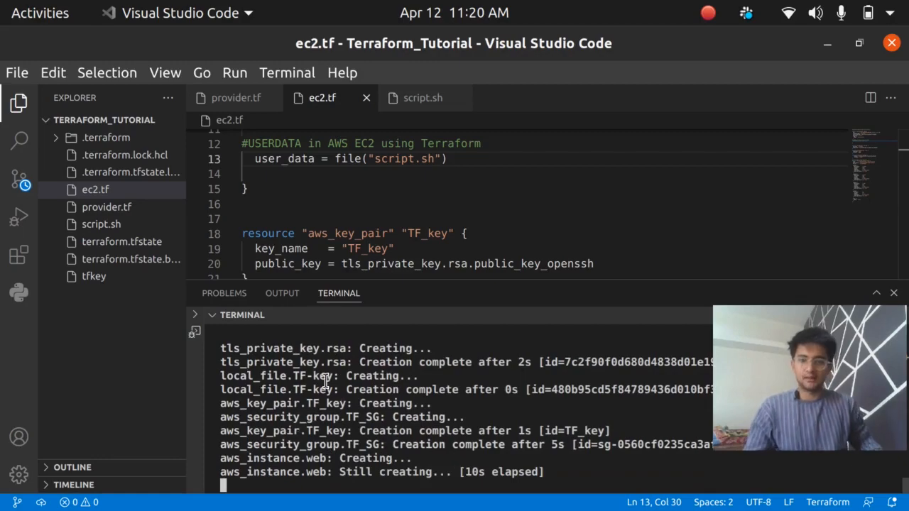
{"action": "mouse_move", "coordinate": [415, 463]}
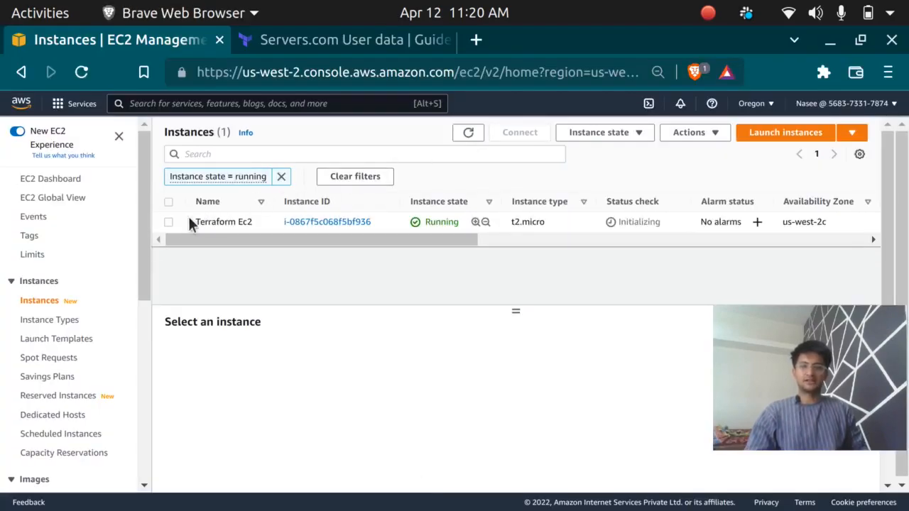
- Select the Terraform Ec2 instance, check its status checks, and open its public IPv4 address in a new tab
{"action": "left_click", "coordinate": [168, 221]}
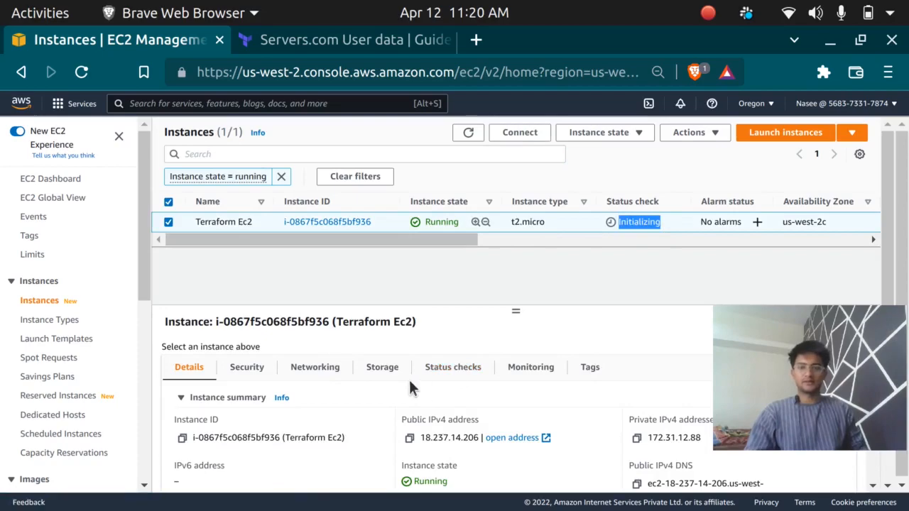
{"action": "mouse_move", "coordinate": [628, 234]}
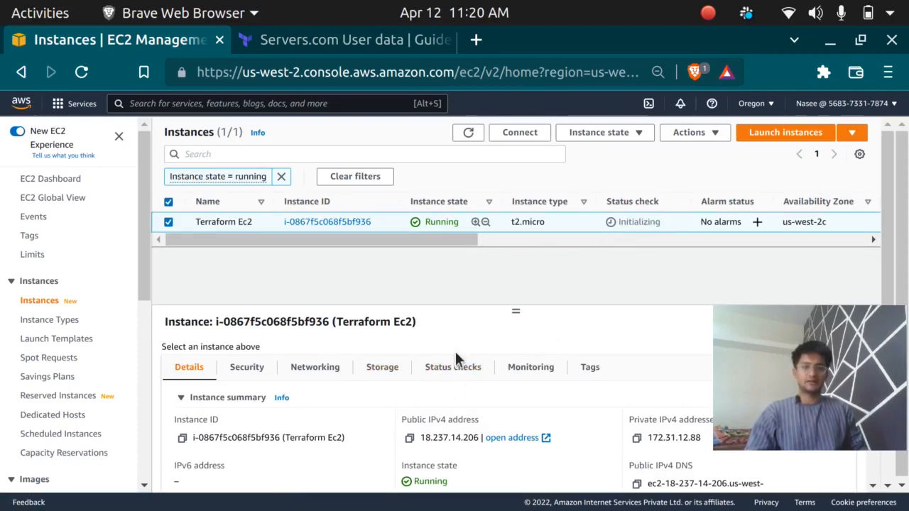
{"action": "left_click", "coordinate": [452, 366]}
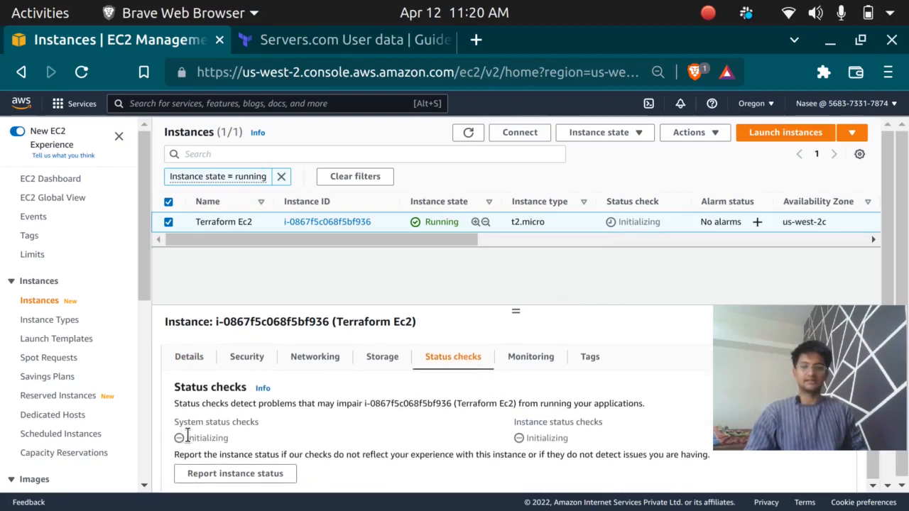
{"action": "left_click", "coordinate": [189, 356]}
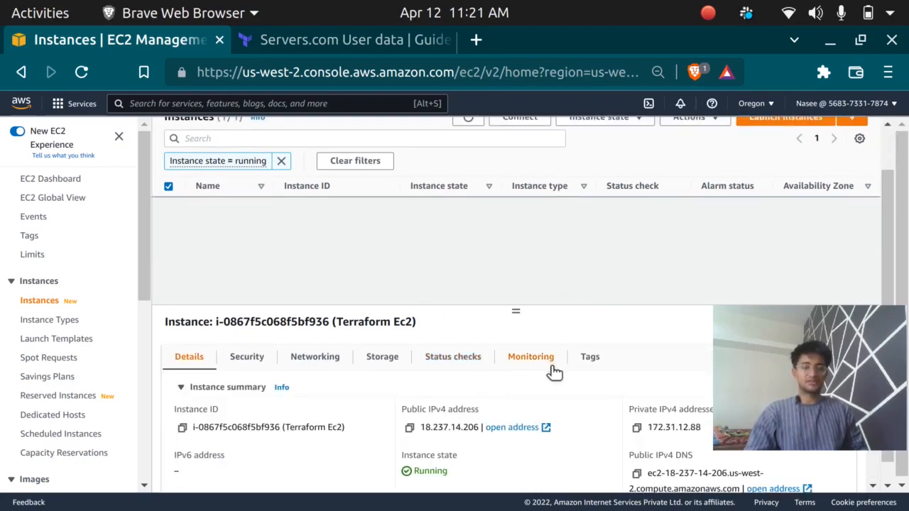
{"action": "mouse_move", "coordinate": [543, 435]}
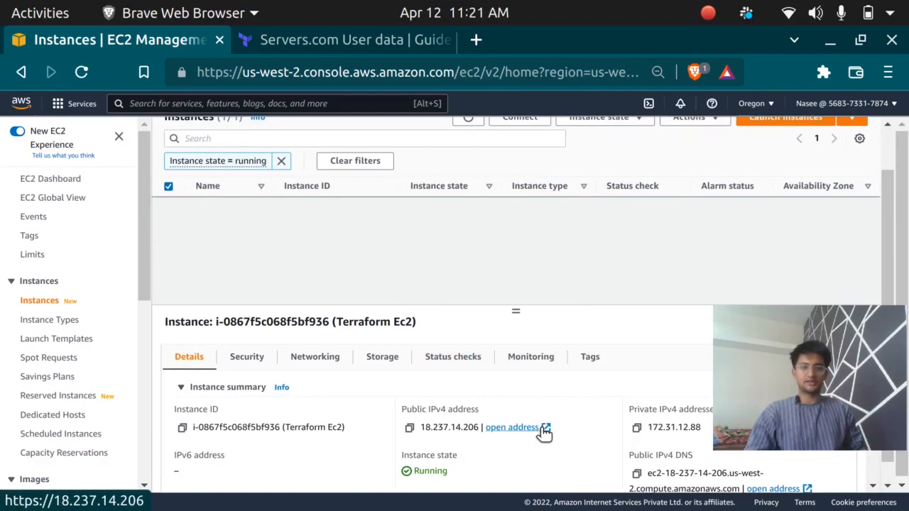
{"action": "left_click", "coordinate": [514, 428]}
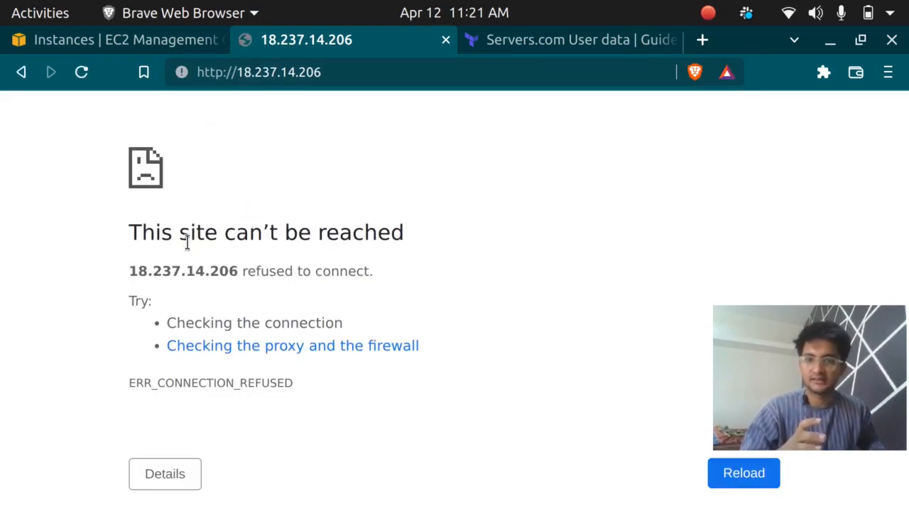
- From the Instances list, launch EC2 Instance Connect to the running Terraform Ec2 instance
{"action": "left_click", "coordinate": [107, 40]}
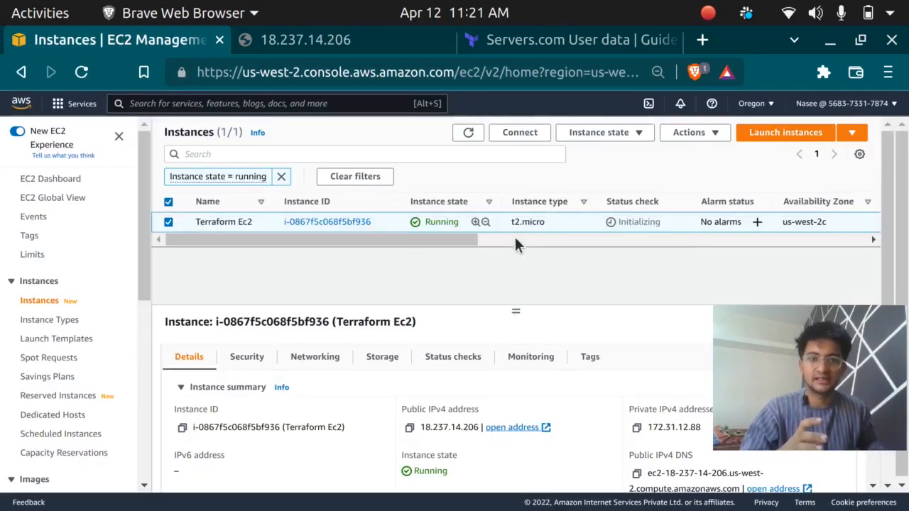
{"action": "mouse_move", "coordinate": [520, 135]}
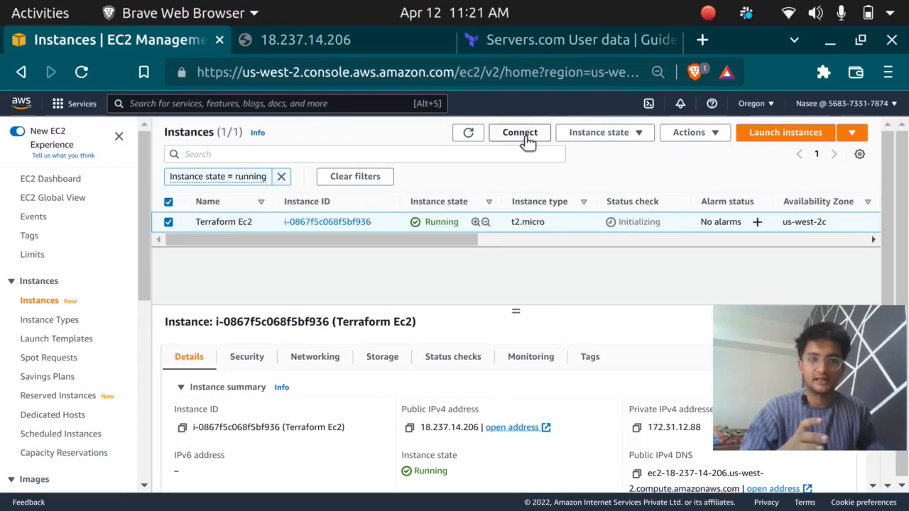
{"action": "left_click", "coordinate": [520, 134]}
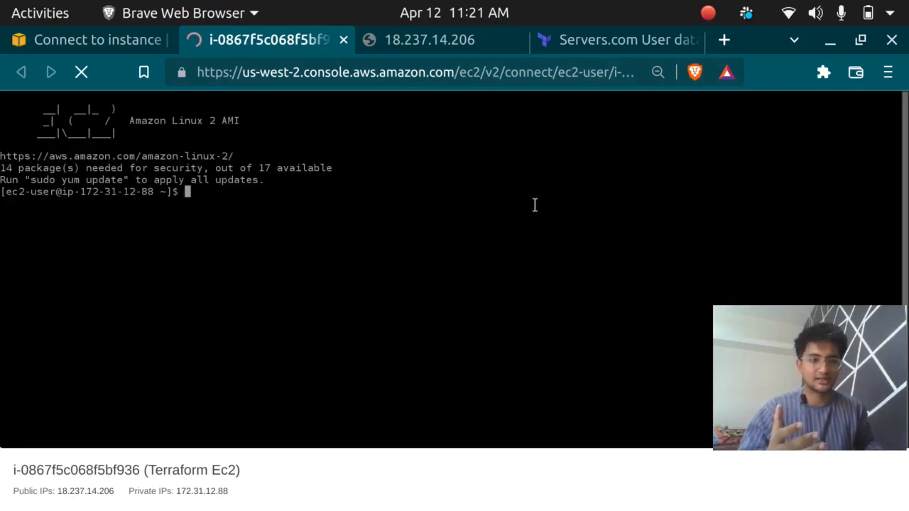
{"action": "type", "text": "curl"}
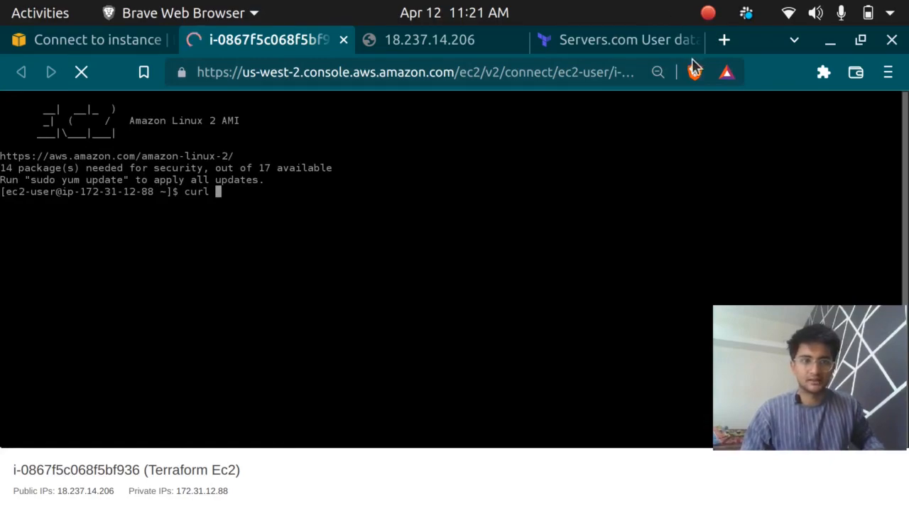
{"action": "left_click", "coordinate": [722, 40]}
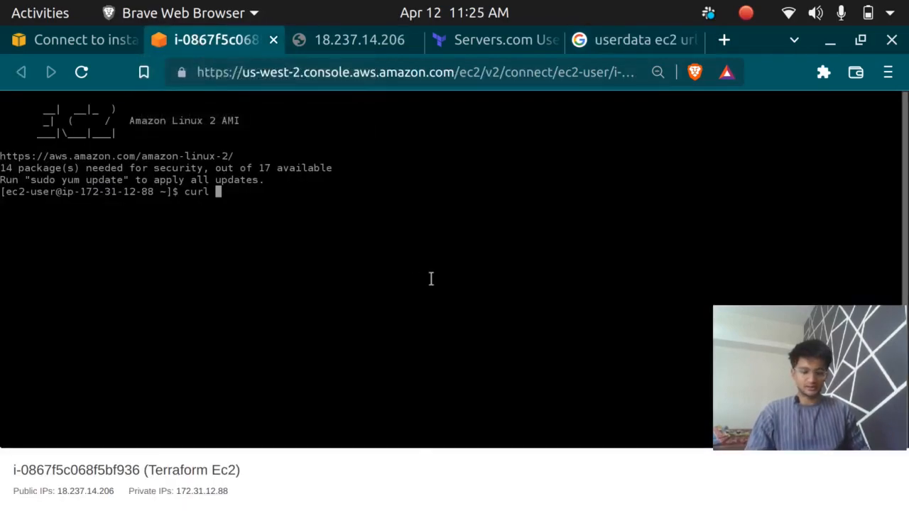
{"action": "type", "text": "http://169.254.169.254/latest/"}
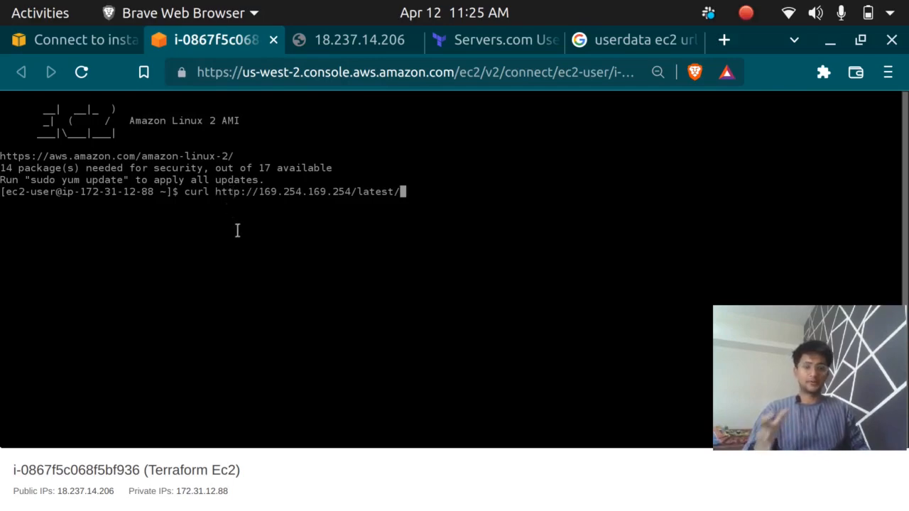
{"action": "mouse_move", "coordinate": [579, 186]}
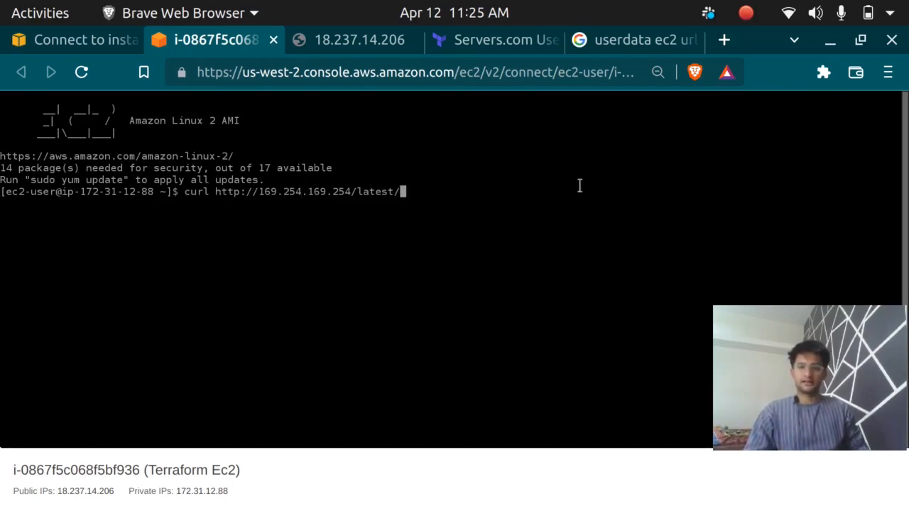
{"action": "type", "text": "user"}
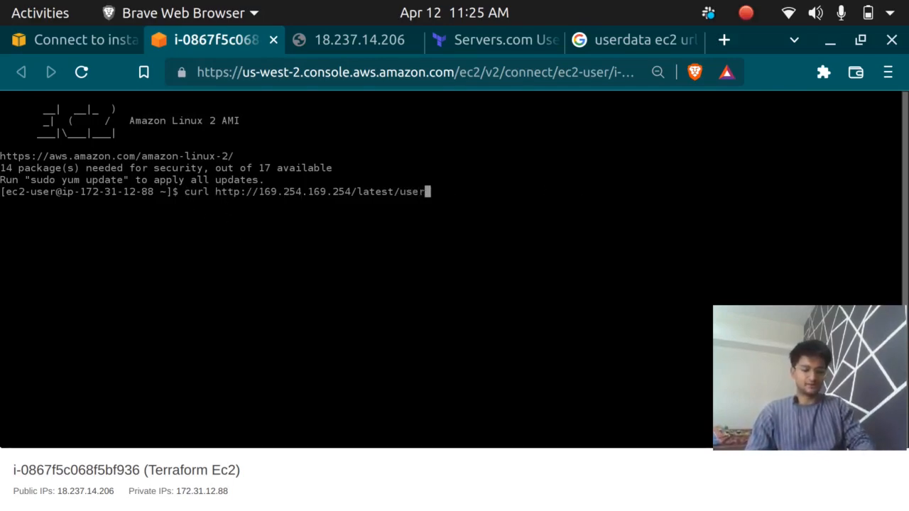
{"action": "type", "text": "-data/"}
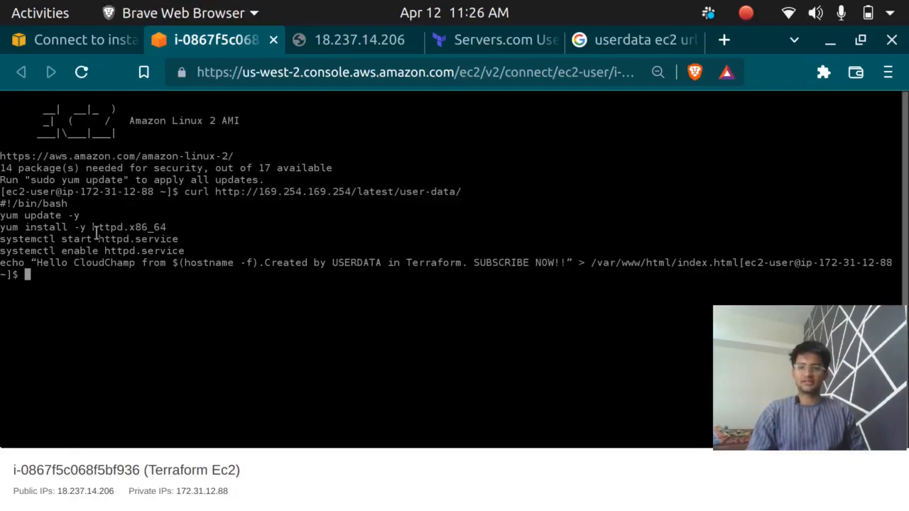
{"action": "left_click", "coordinate": [71, 40]}
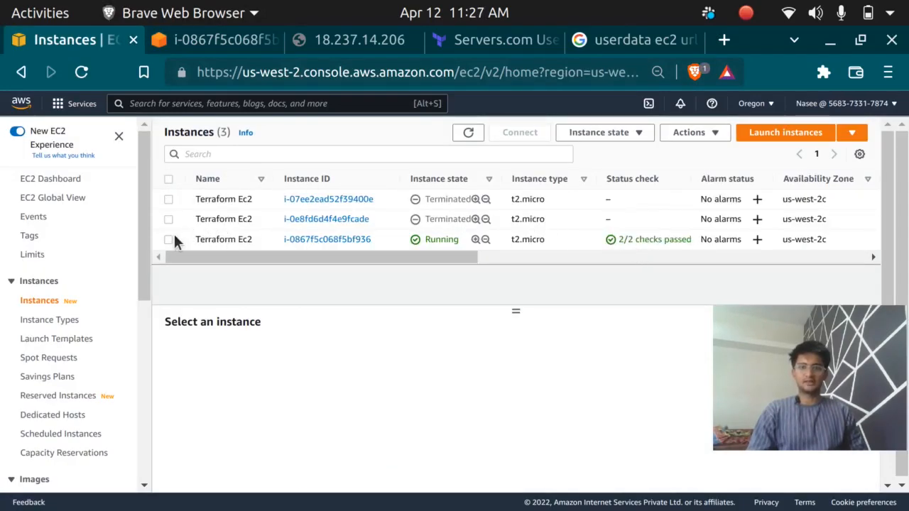
- Load 18.237.14.206 over plain http to show the Hello CloudChamp USERDATA page
{"action": "left_click", "coordinate": [167, 238]}
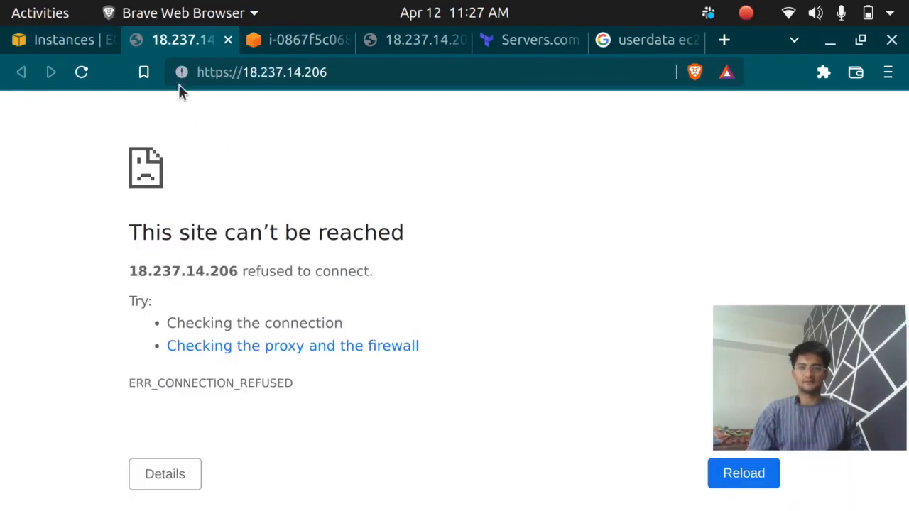
{"action": "left_click", "coordinate": [249, 71]}
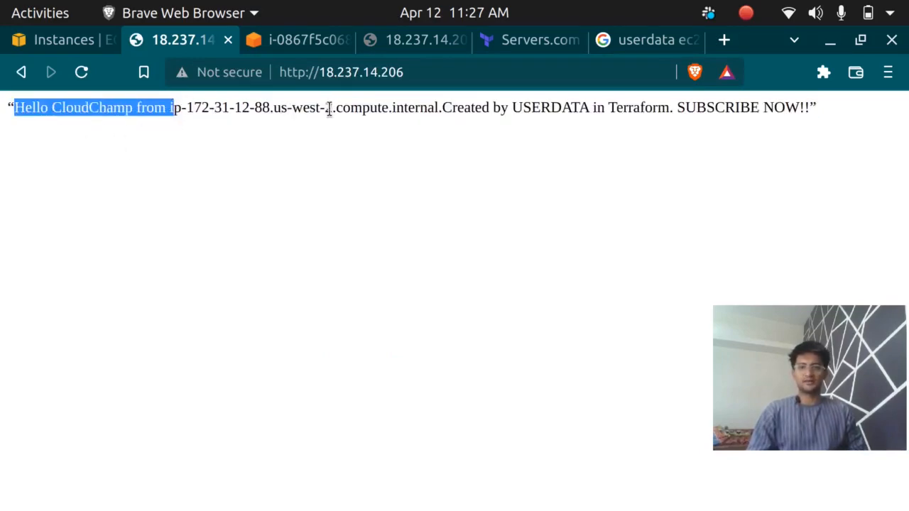
{"action": "left_click_drag", "start_coordinate": [443, 108], "coordinate": [628, 108]}
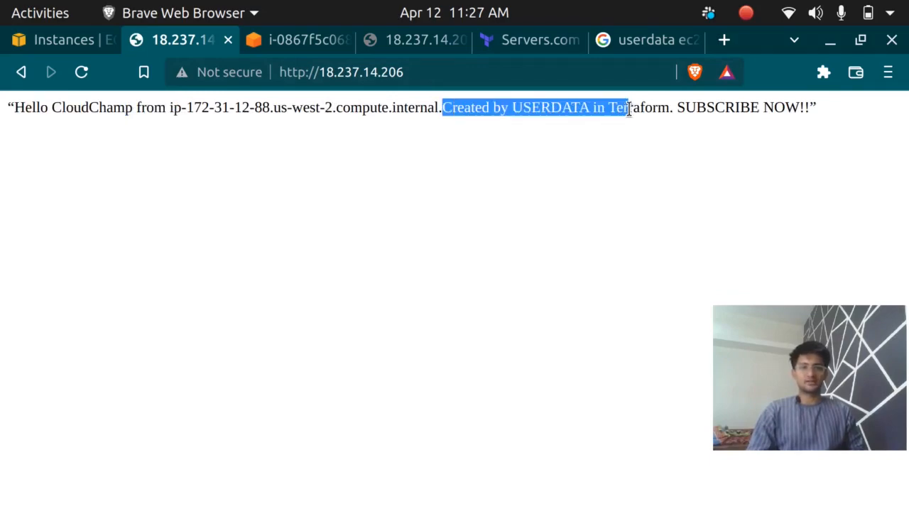
{"action": "left_click_drag", "start_coordinate": [628, 108], "coordinate": [675, 108]}
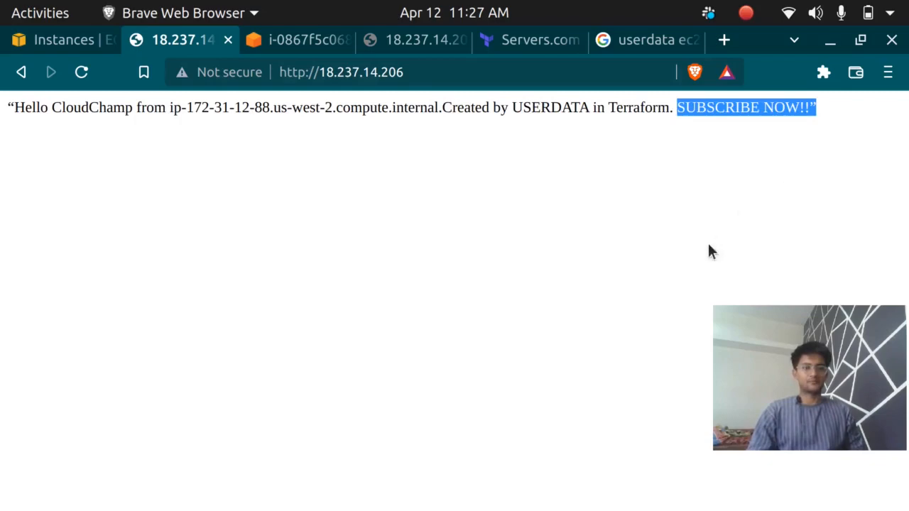
{"action": "mouse_move", "coordinate": [179, 341]}
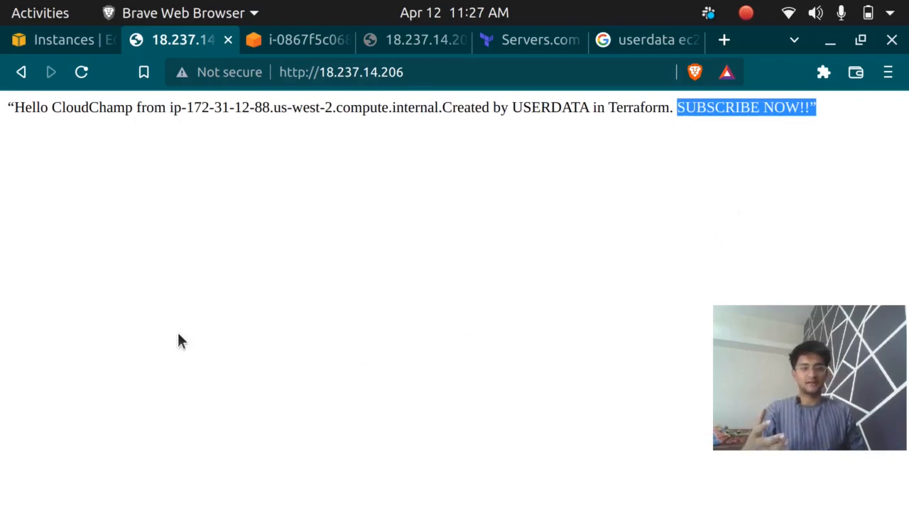
{"action": "left_click", "coordinate": [528, 40]}
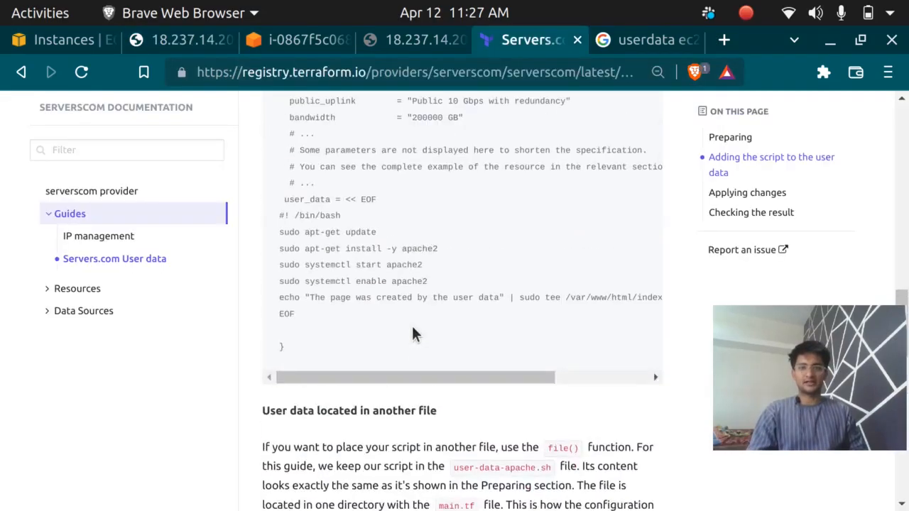
{"action": "scroll", "scroll_direction": "up", "scroll_amount": 3}
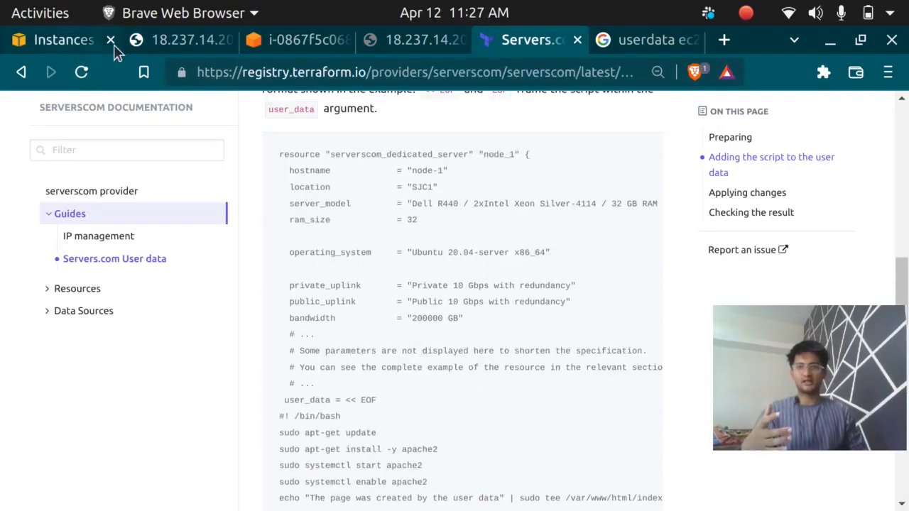
{"action": "left_click", "coordinate": [173, 39]}
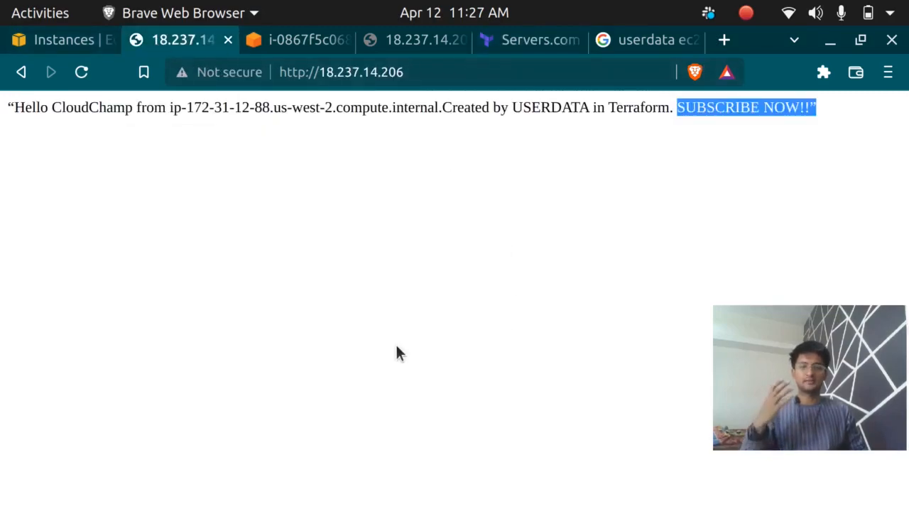